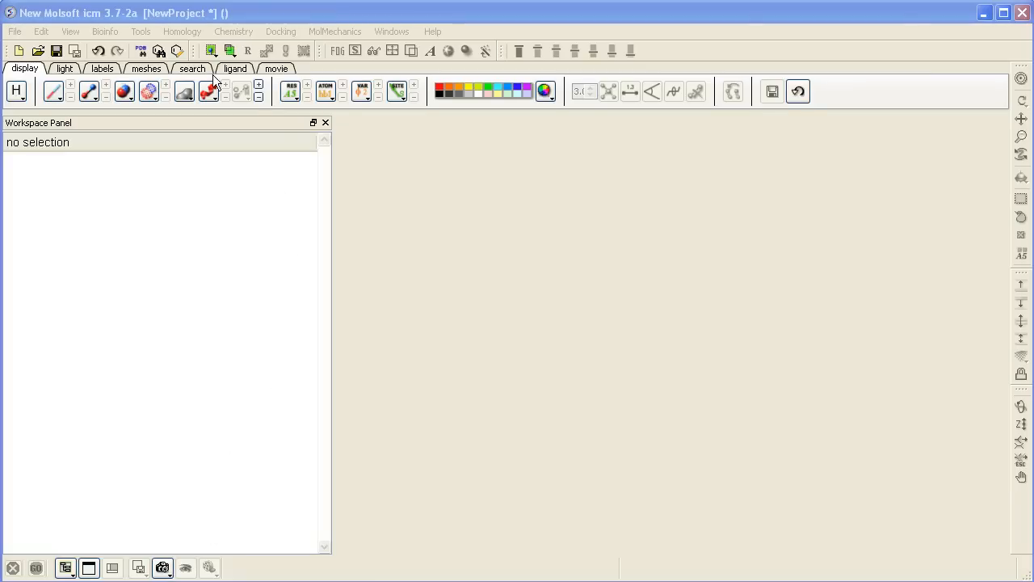
Step: Load PDB structure 2ci2 by its code
left_click(193, 68)
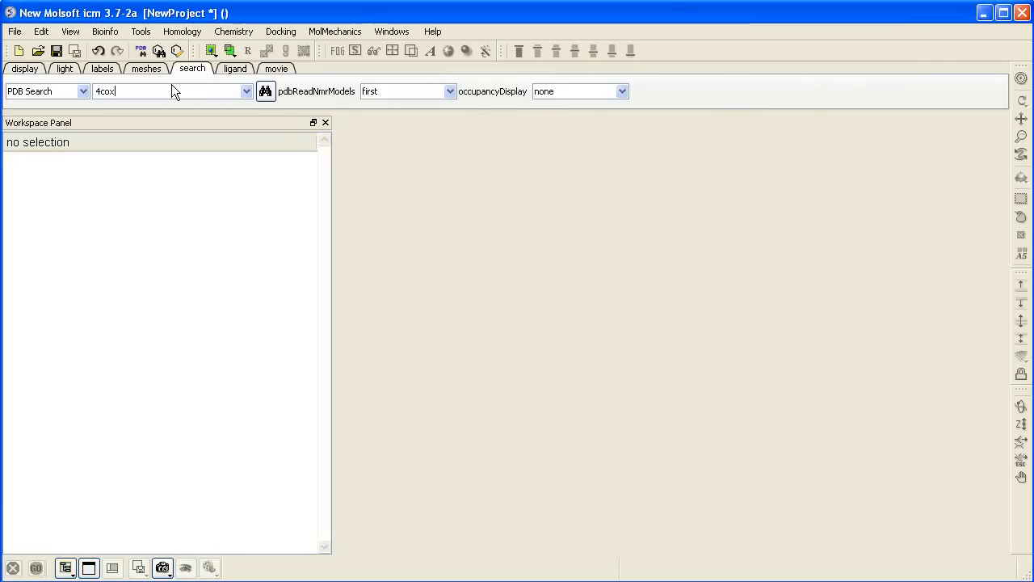
type("2")
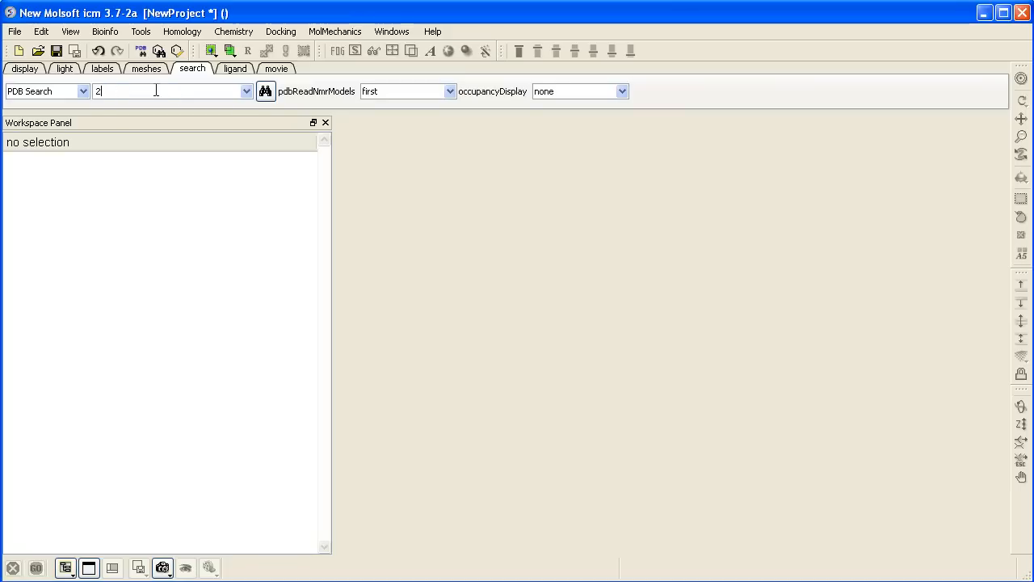
type("ci2")
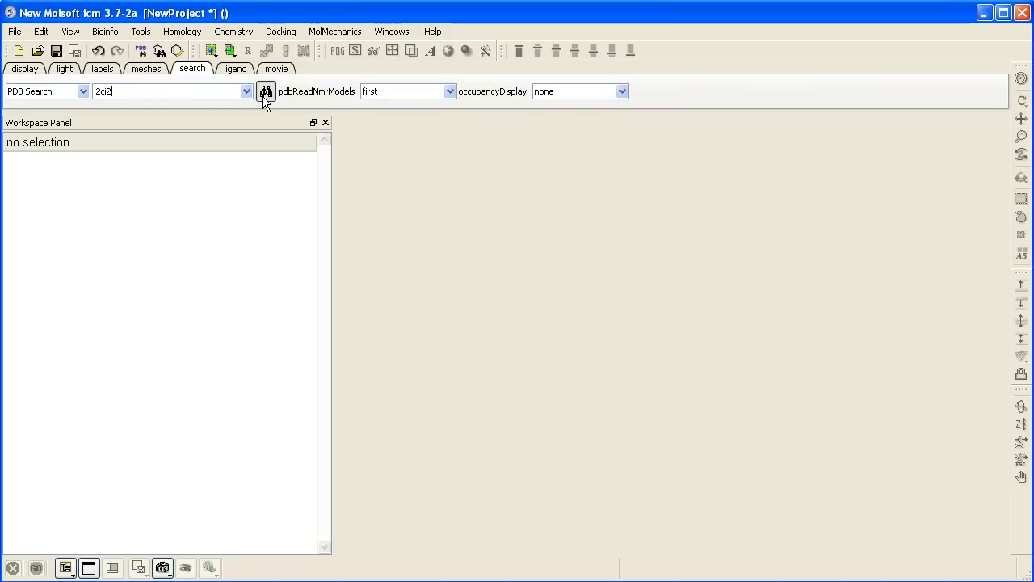
left_click(265, 90)
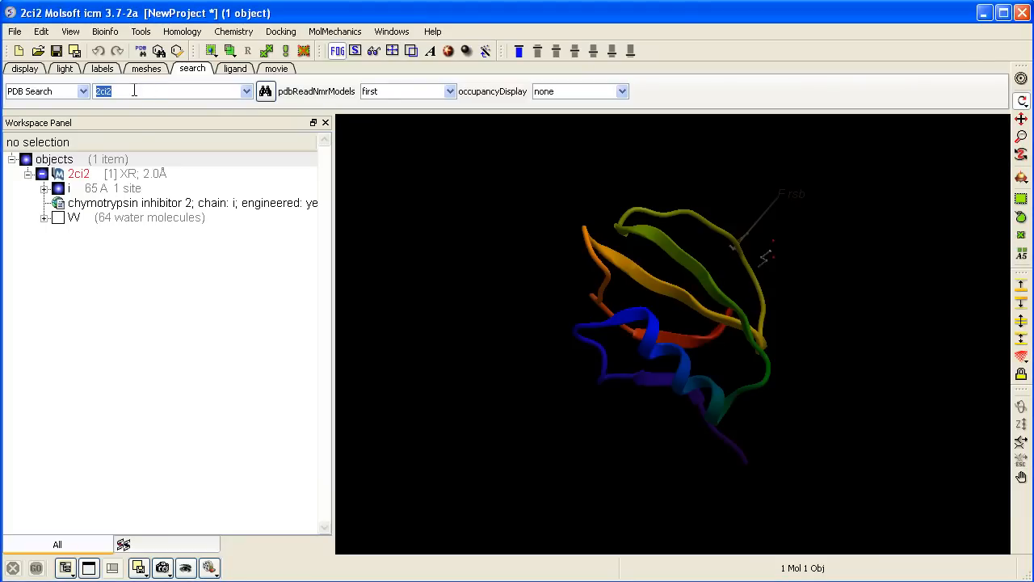
Step: Fetch PDB structure 2st1, then clear the field and enter the next code, for 2sni
type("2s")
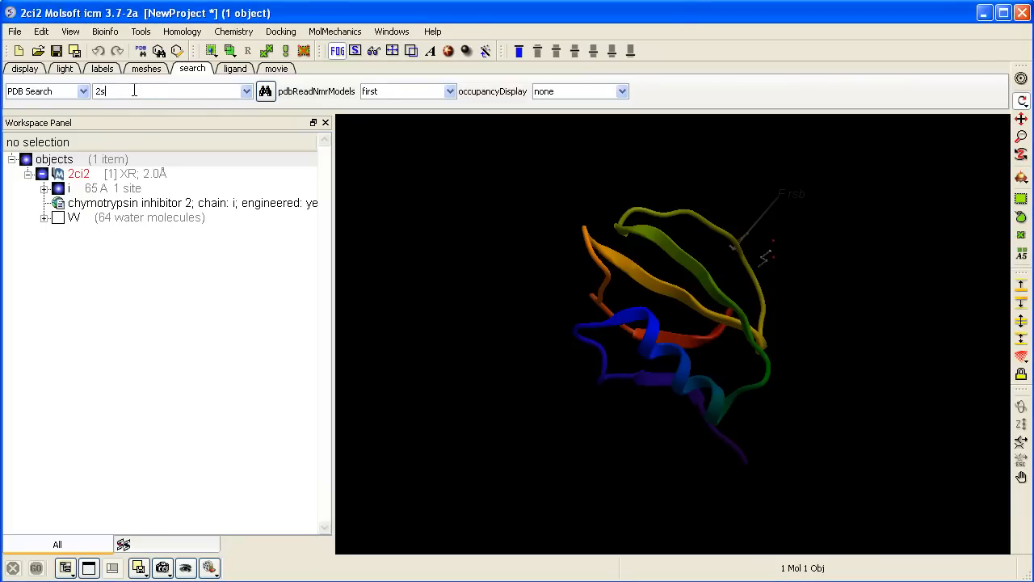
type("st1")
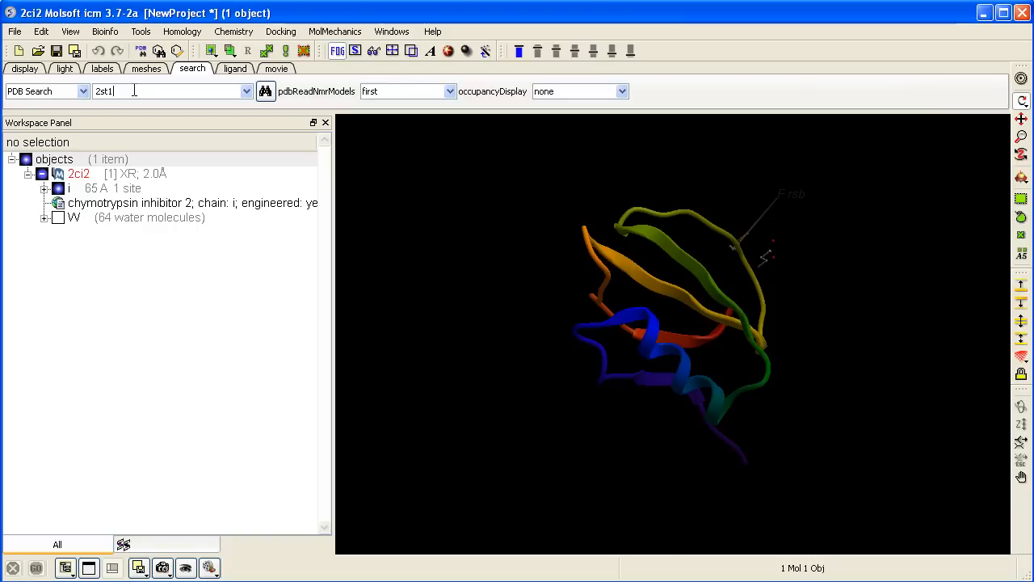
left_click(264, 92)
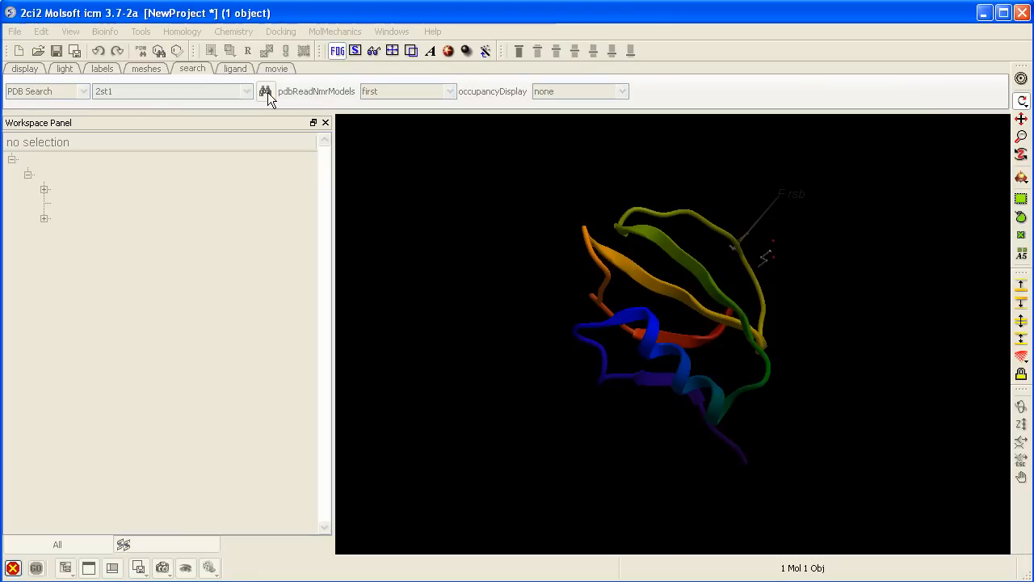
left_click(265, 90)
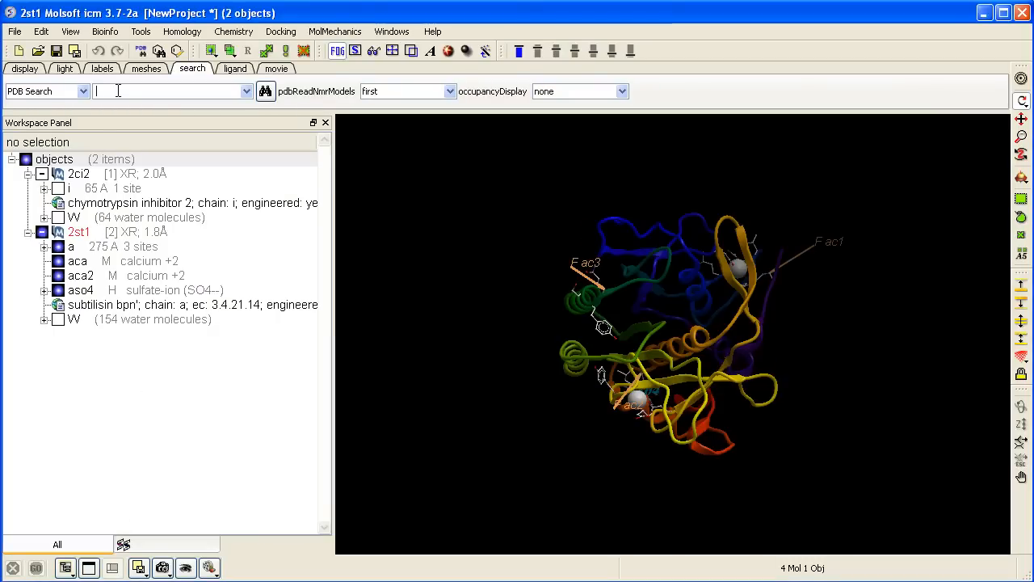
type("2st")
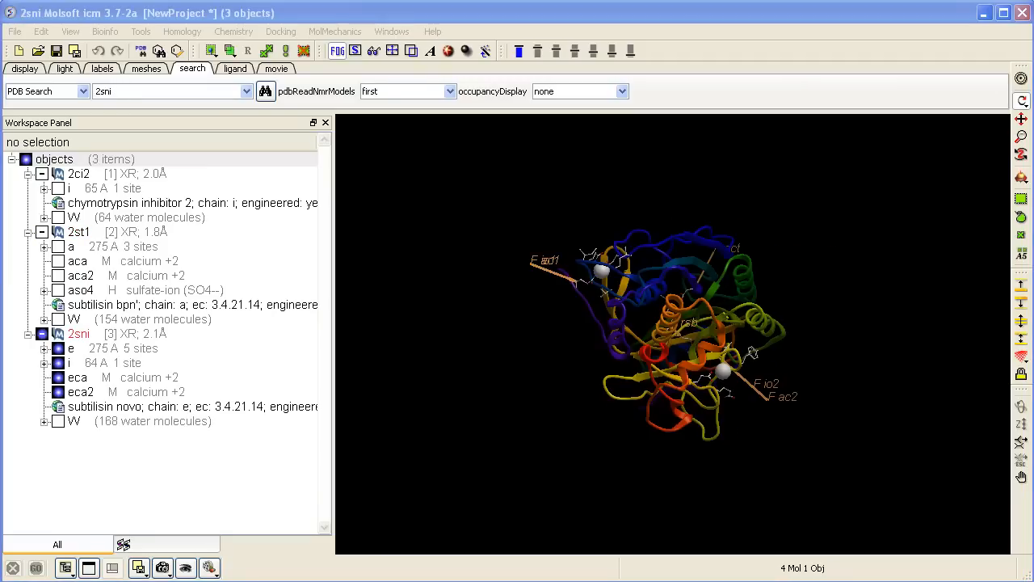
mouse_move(74, 347)
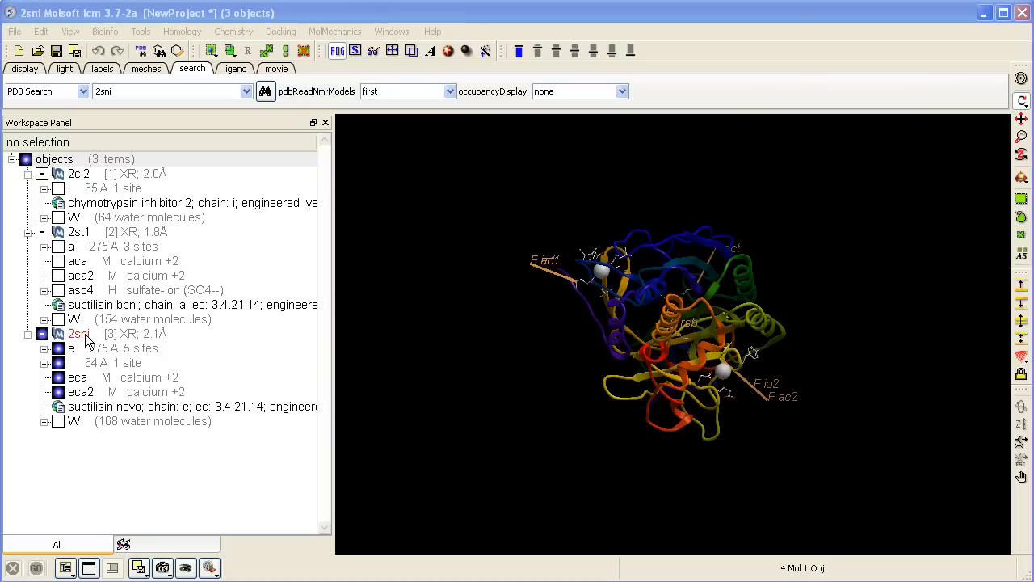
Step: Rename the 2sni object to complex and 2st1 to receptor
right_click(79, 333)
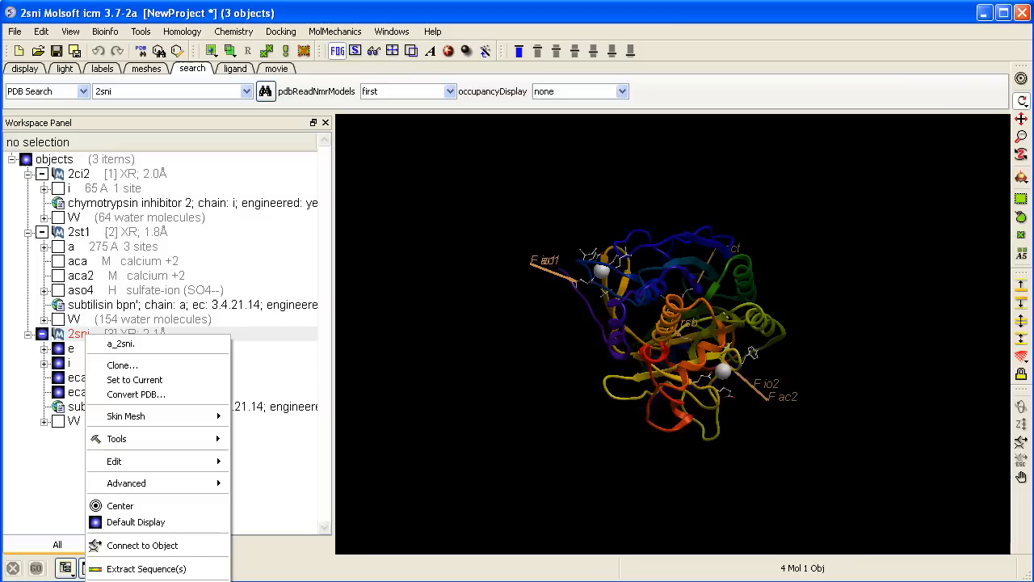
left_click(119, 344)
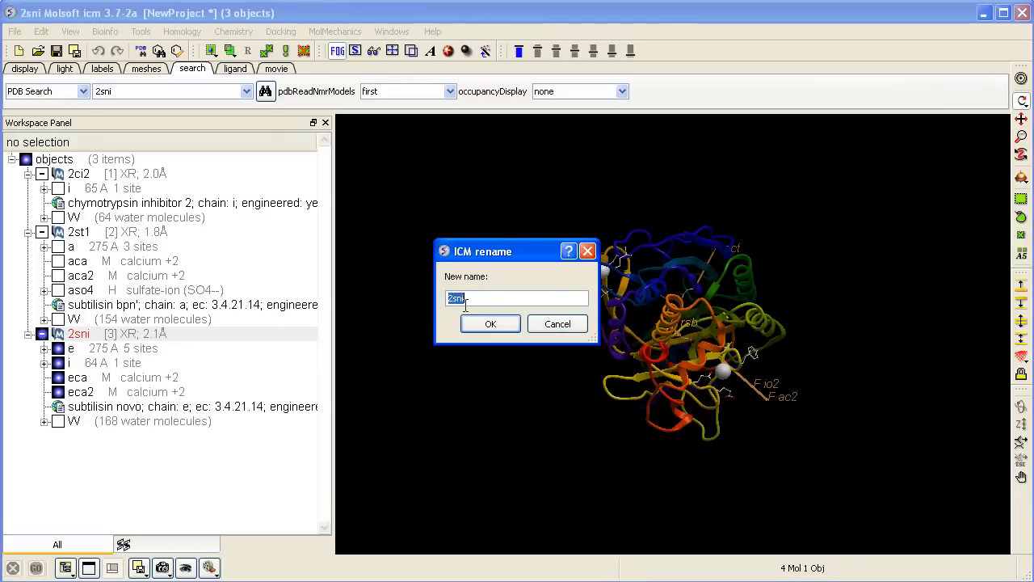
type("c")
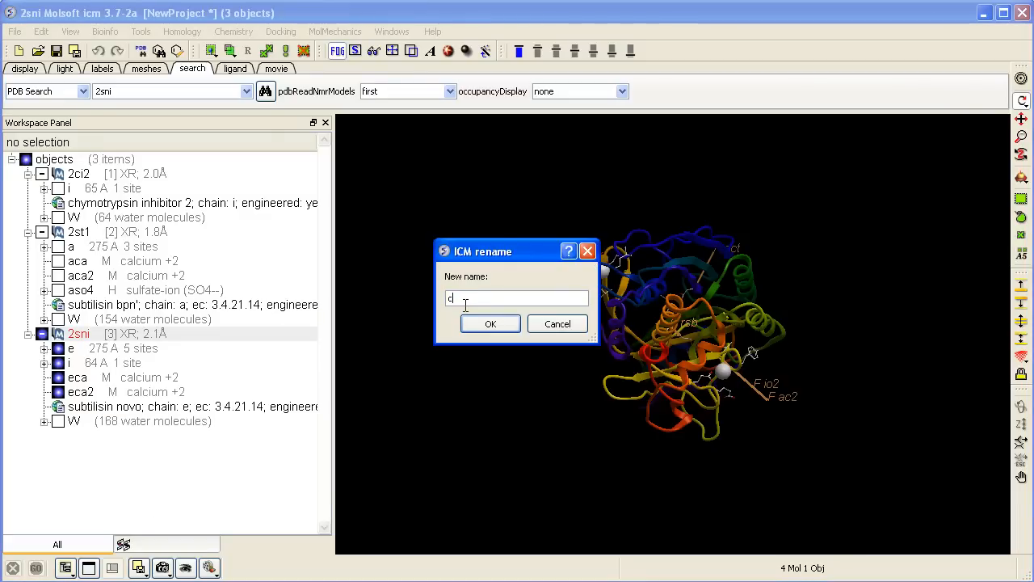
type("omplex")
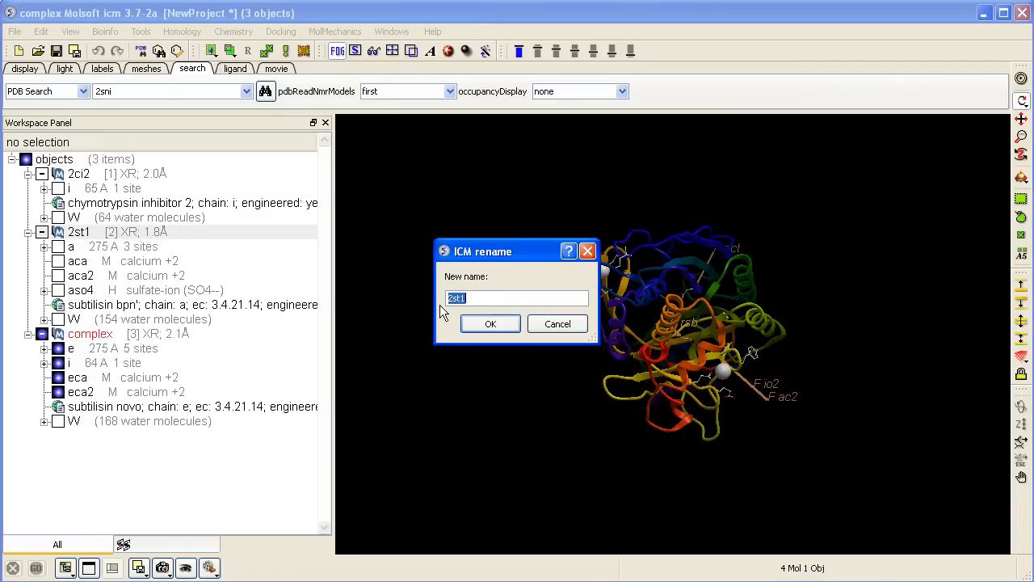
type("receptor")
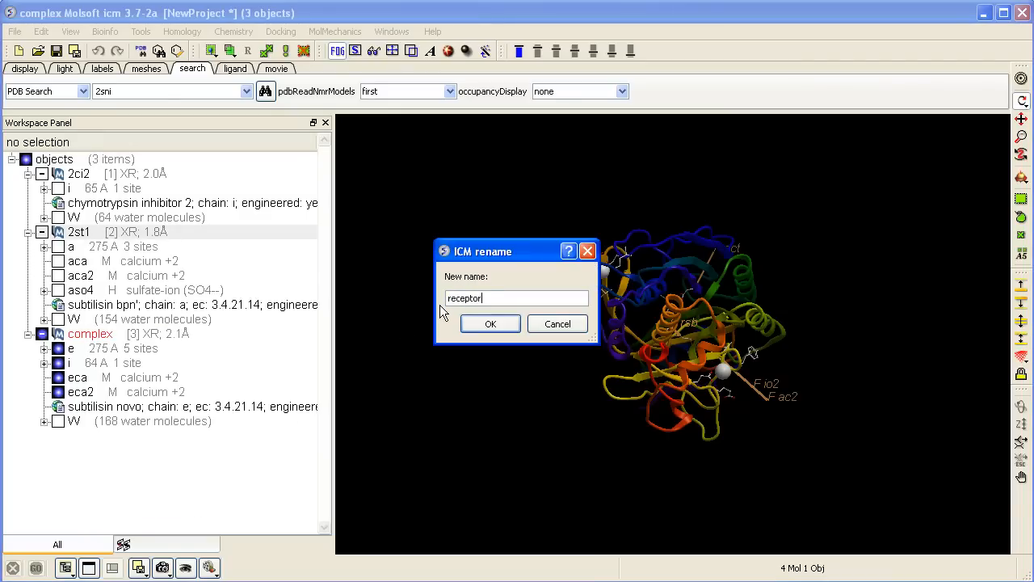
left_click(490, 323)
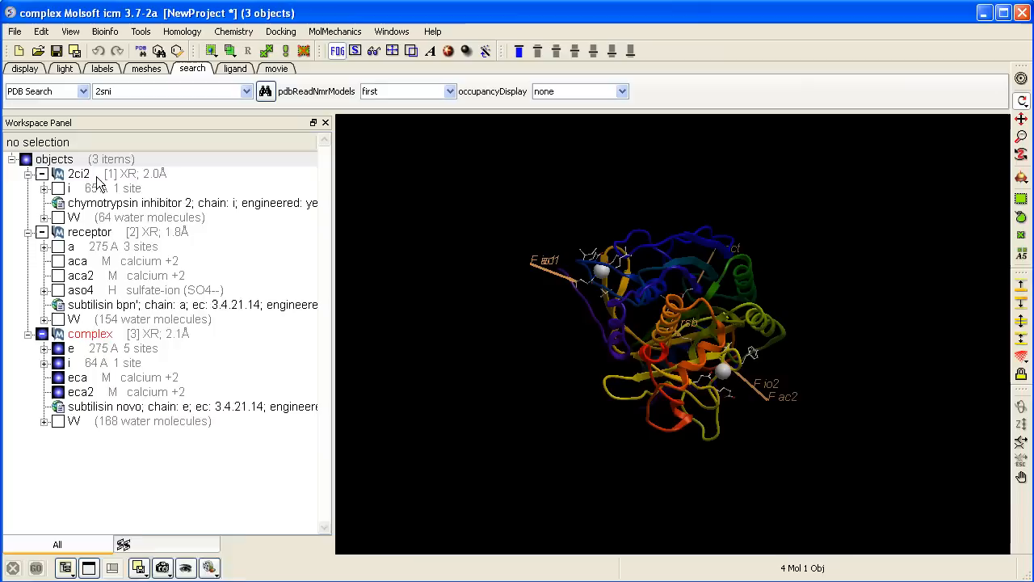
Step: Rename the 2ci2 object to ligand
double_click(79, 173)
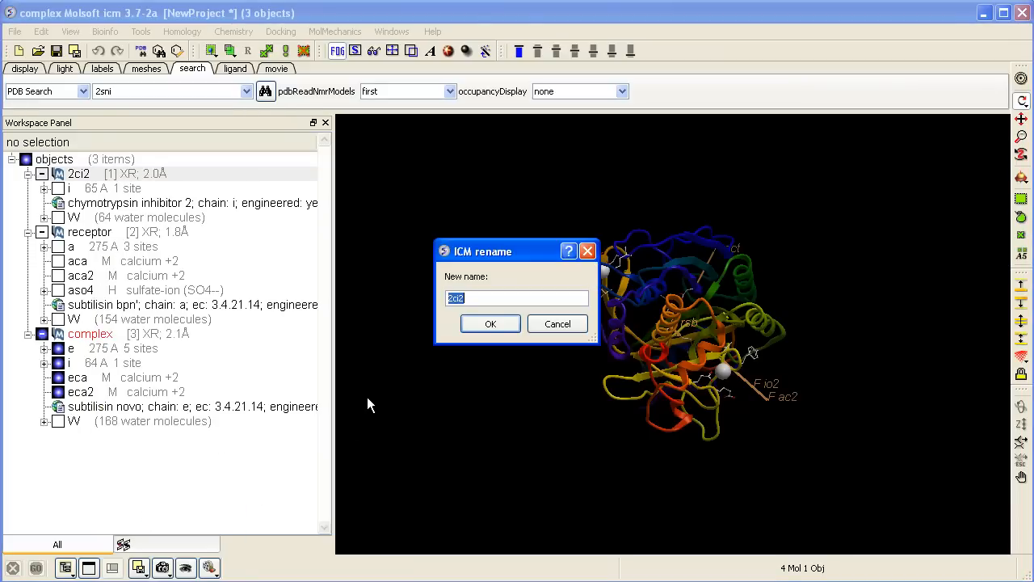
type("ligand")
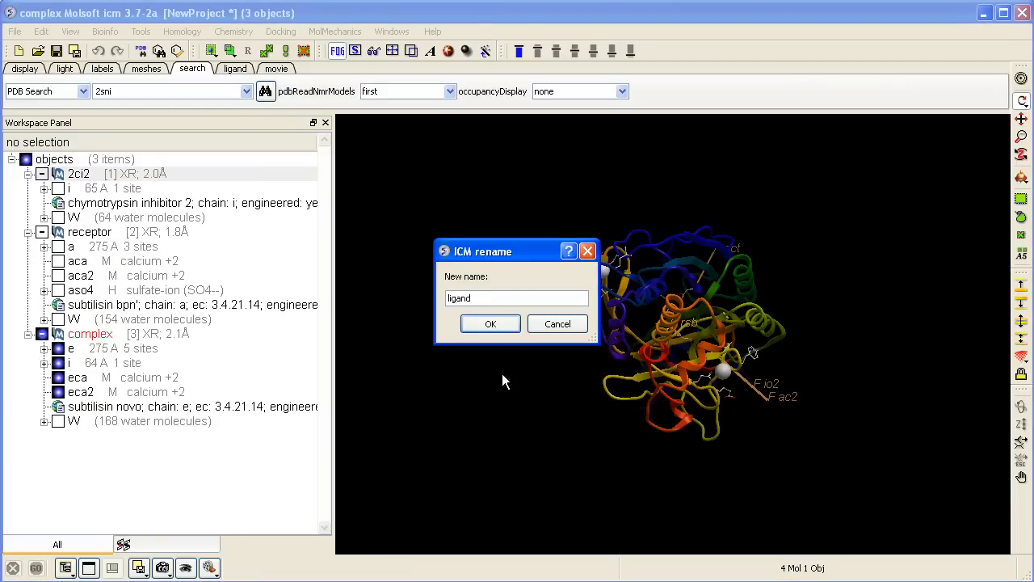
left_click(490, 323)
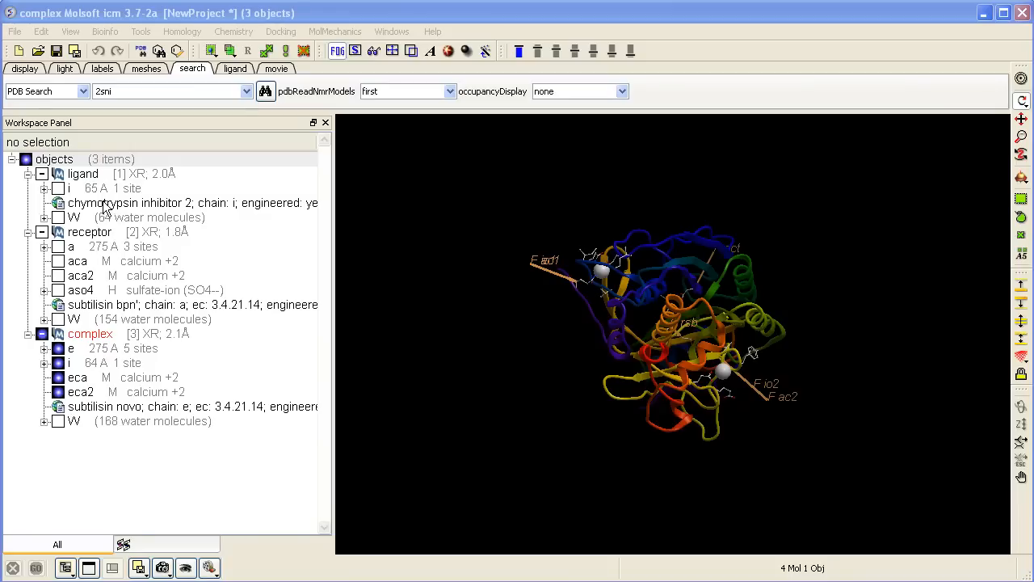
mouse_move(133, 177)
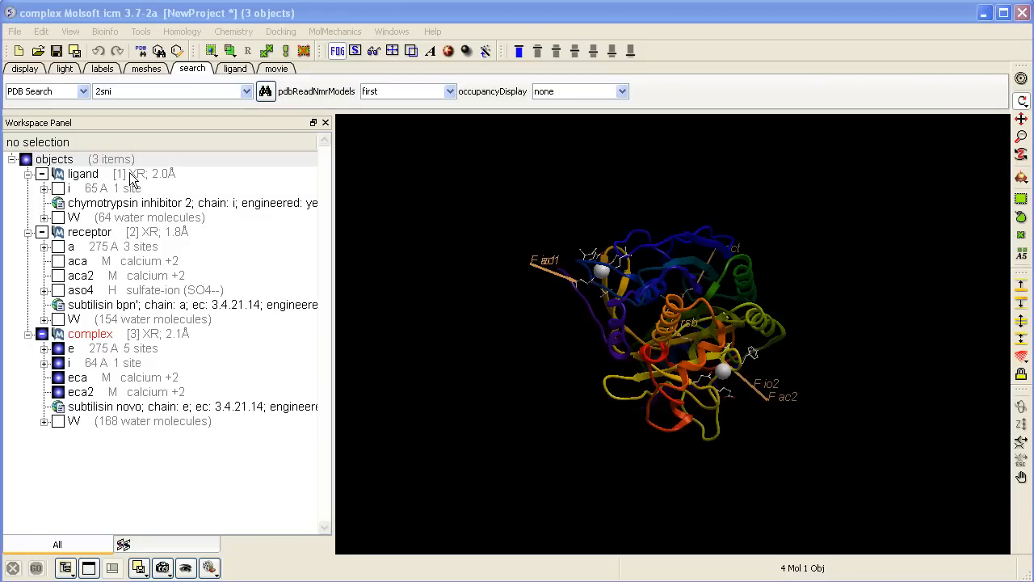
Step: Convert ligand, receptor and complex to ICM objects, deleting water and optimizing hydrogens
right_click(82, 174)
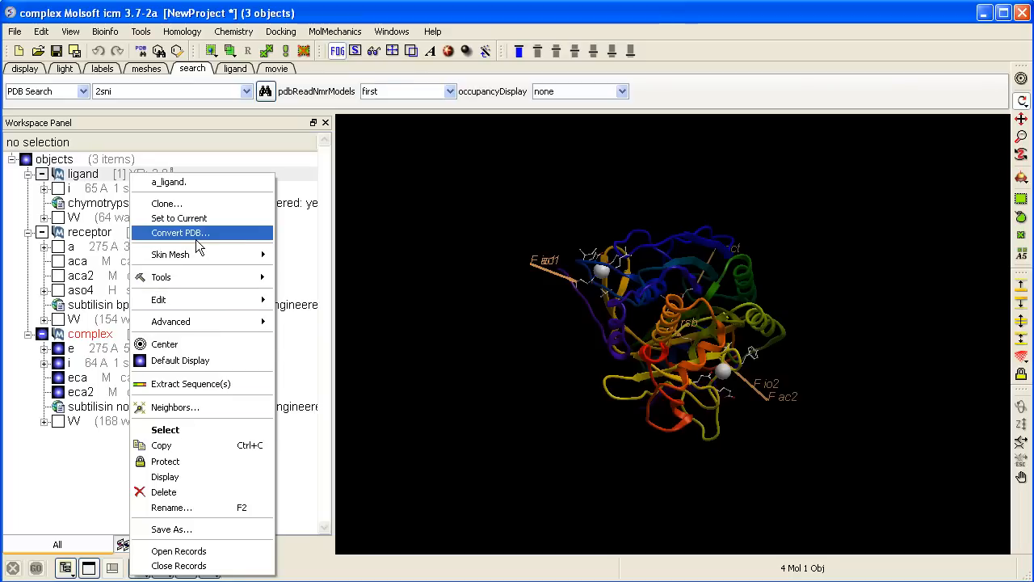
left_click(179, 232)
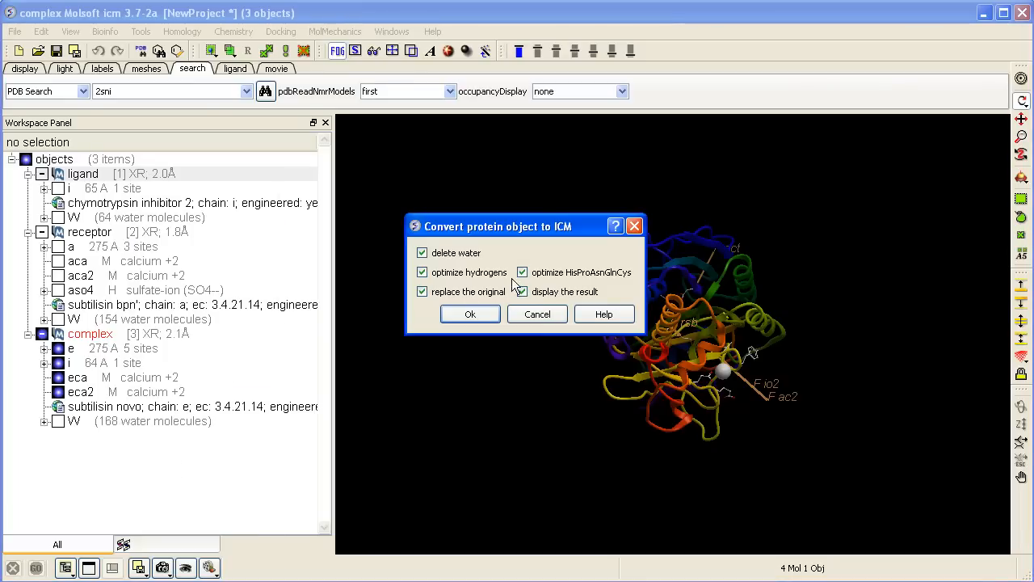
left_click(522, 272)
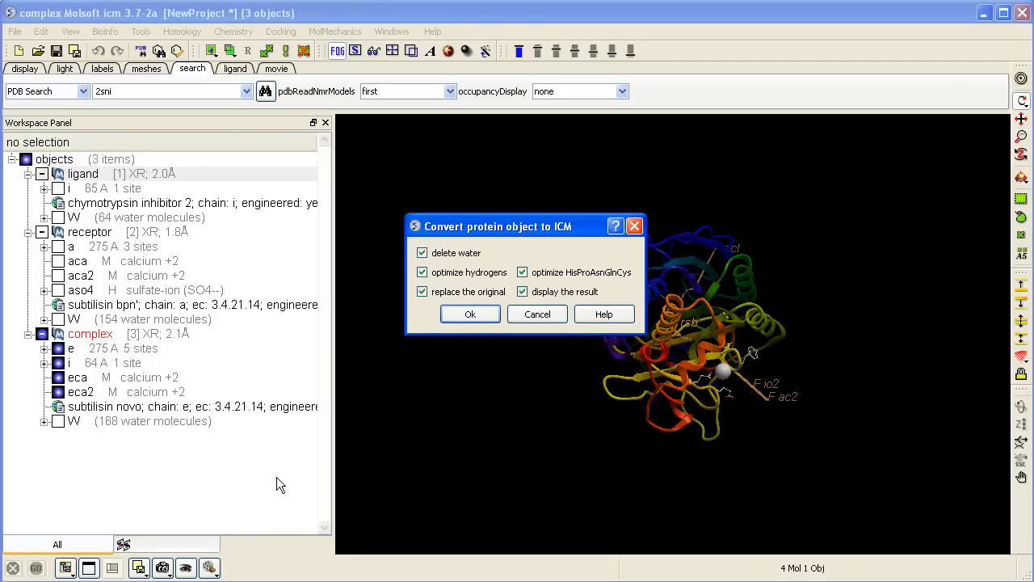
left_click(469, 314)
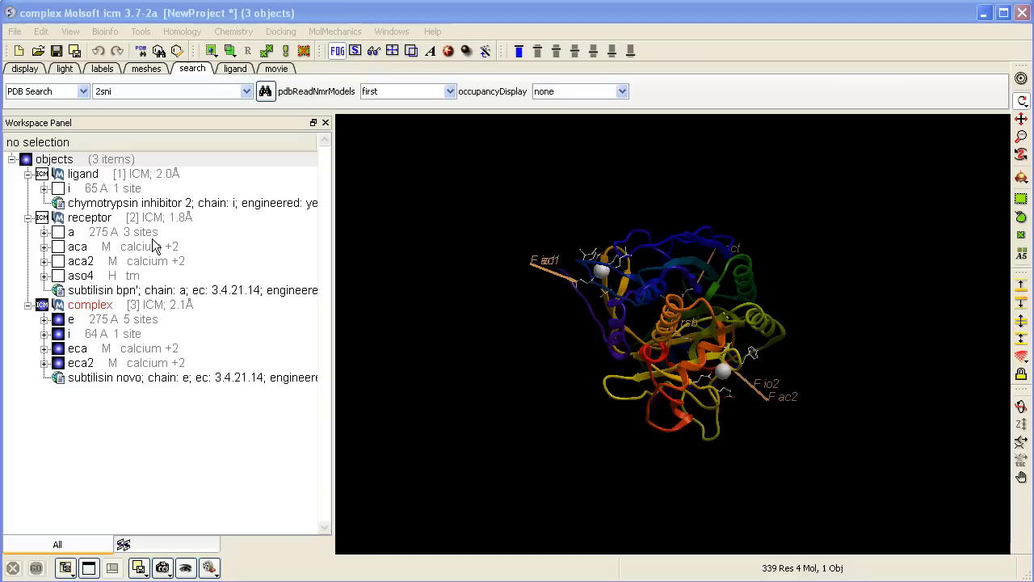
mouse_move(146, 180)
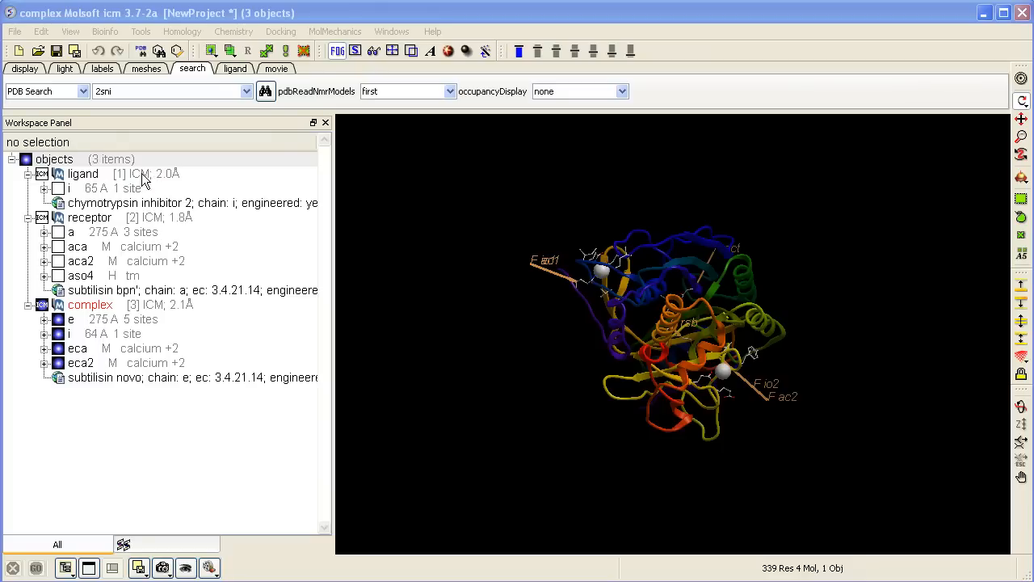
mouse_move(148, 177)
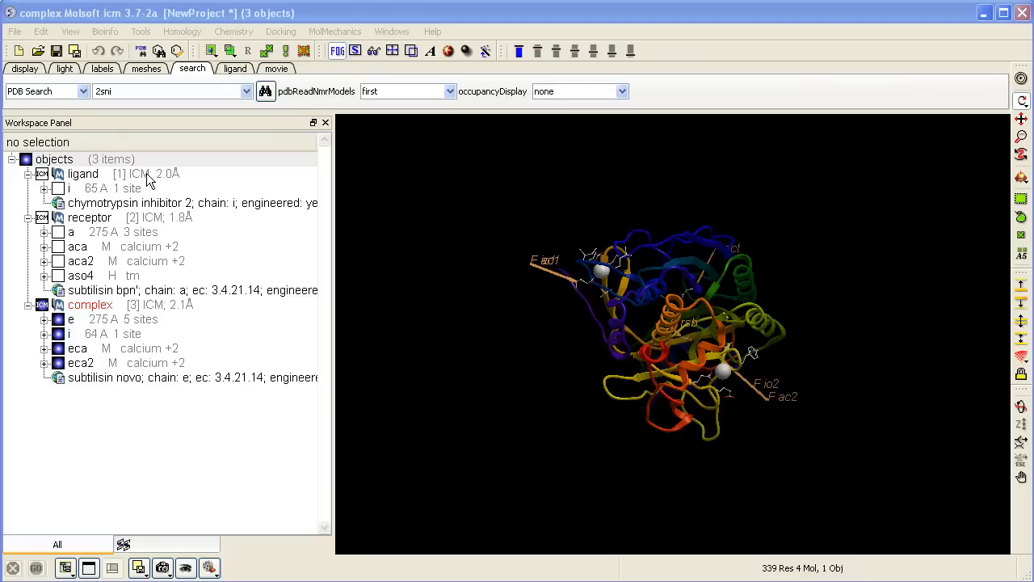
mouse_move(278, 193)
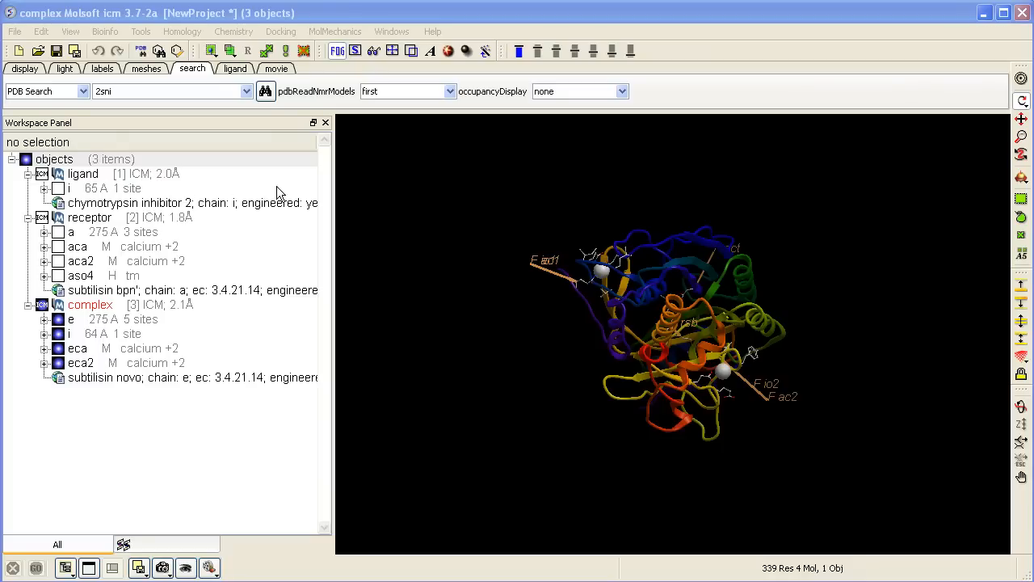
Step: Open Protein-protein Set Project and enter ppdock as the project name
left_click(280, 31)
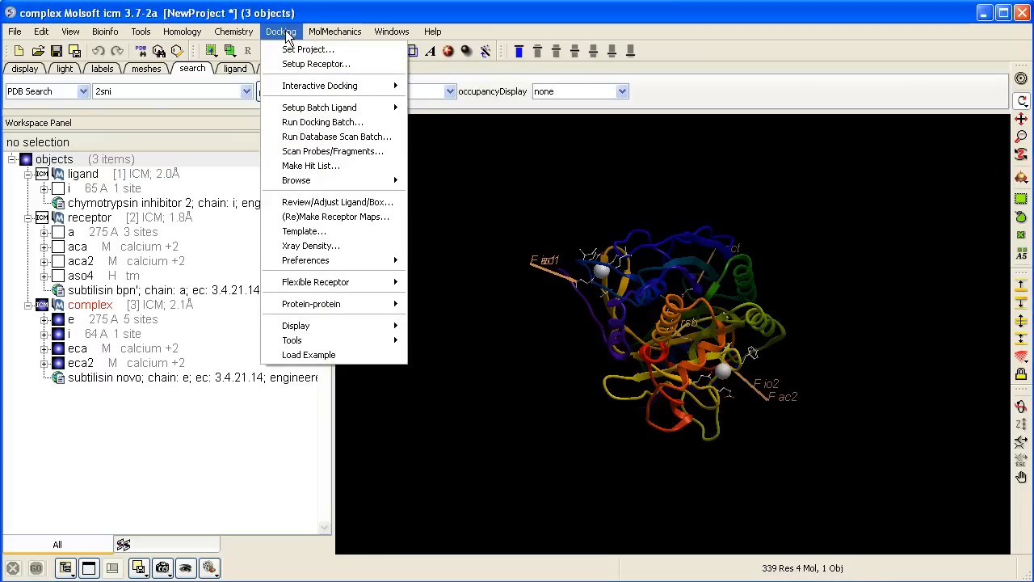
mouse_move(311, 303)
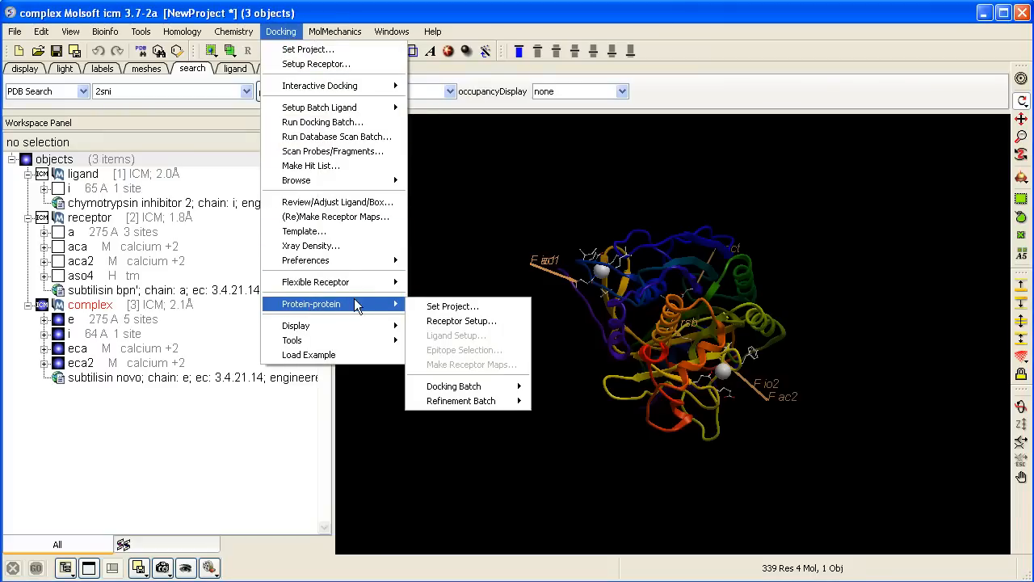
mouse_move(452, 306)
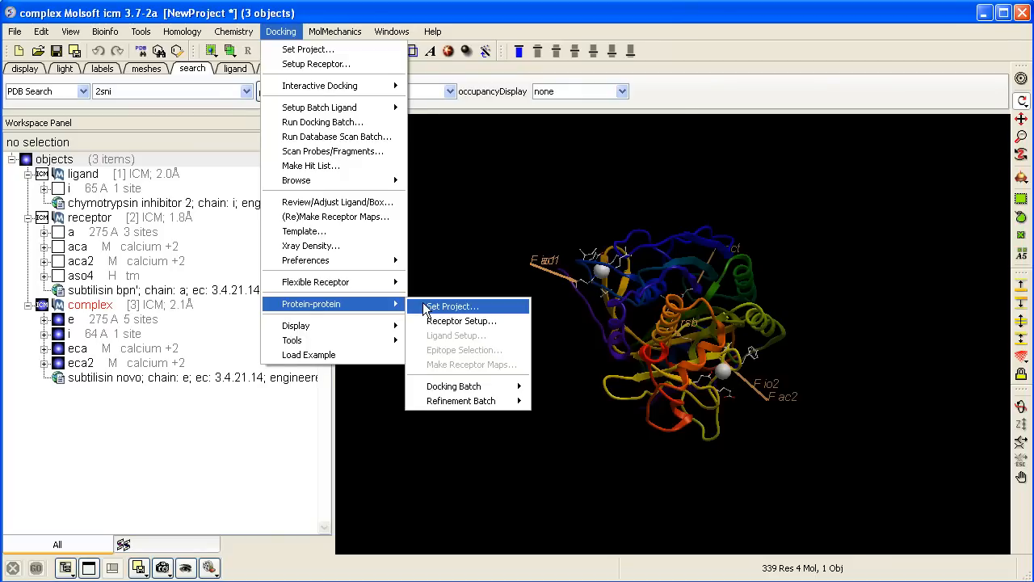
left_click(451, 306)
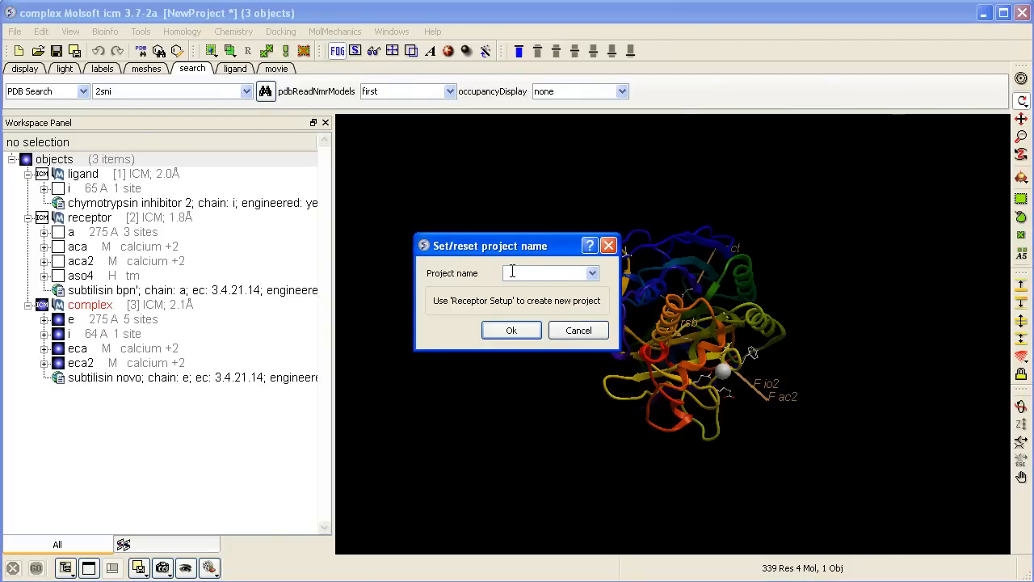
type("ppdock")
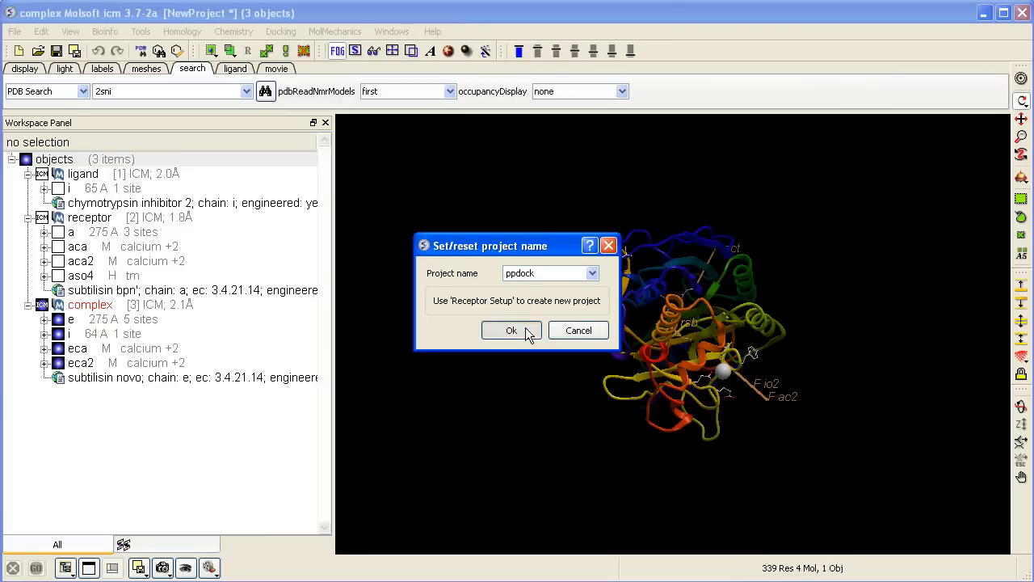
Step: Confirm project ppdock and run Receptor Setup with a_receptor as the receptor object
left_click(511, 331)
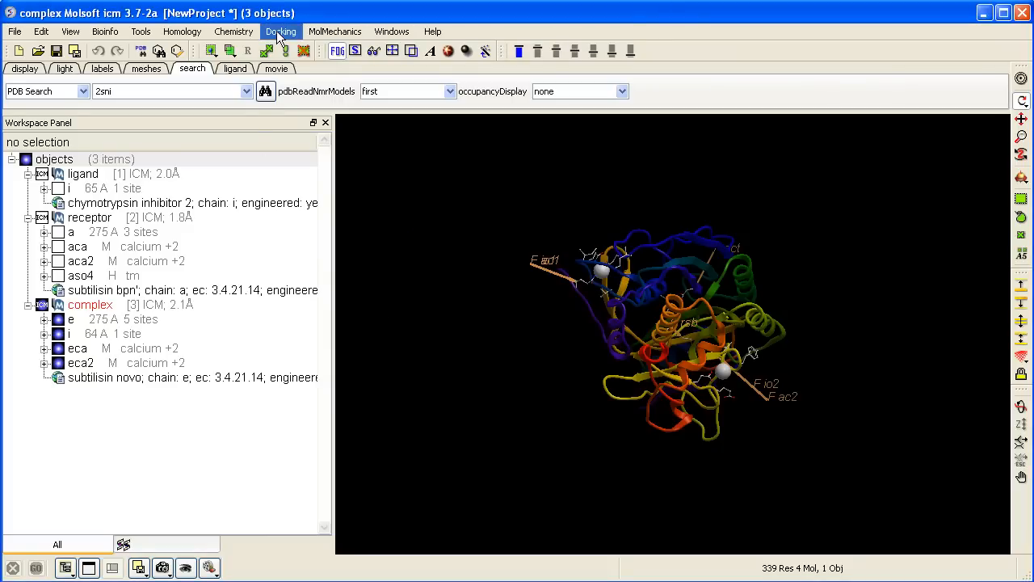
left_click(280, 31)
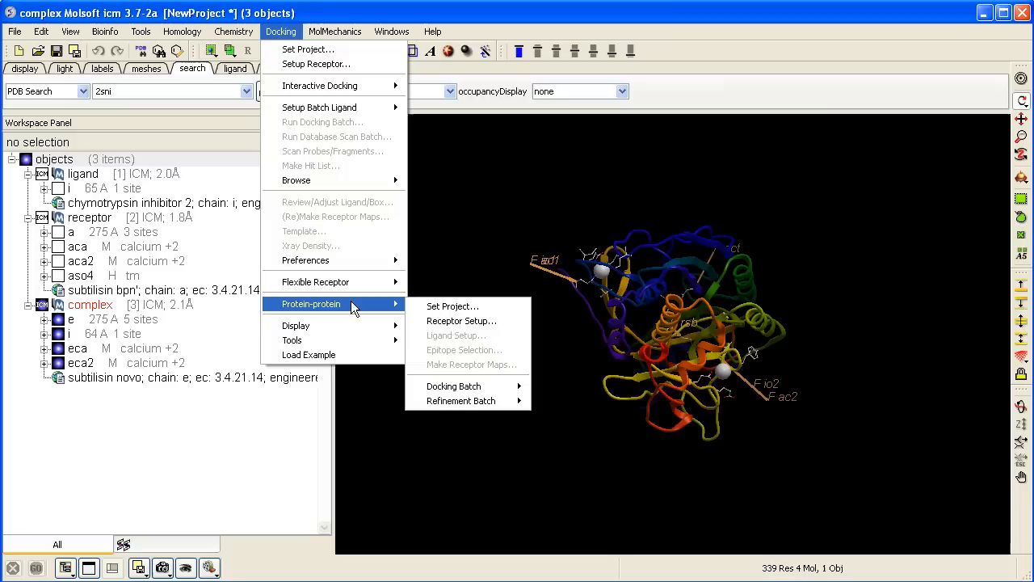
mouse_move(462, 321)
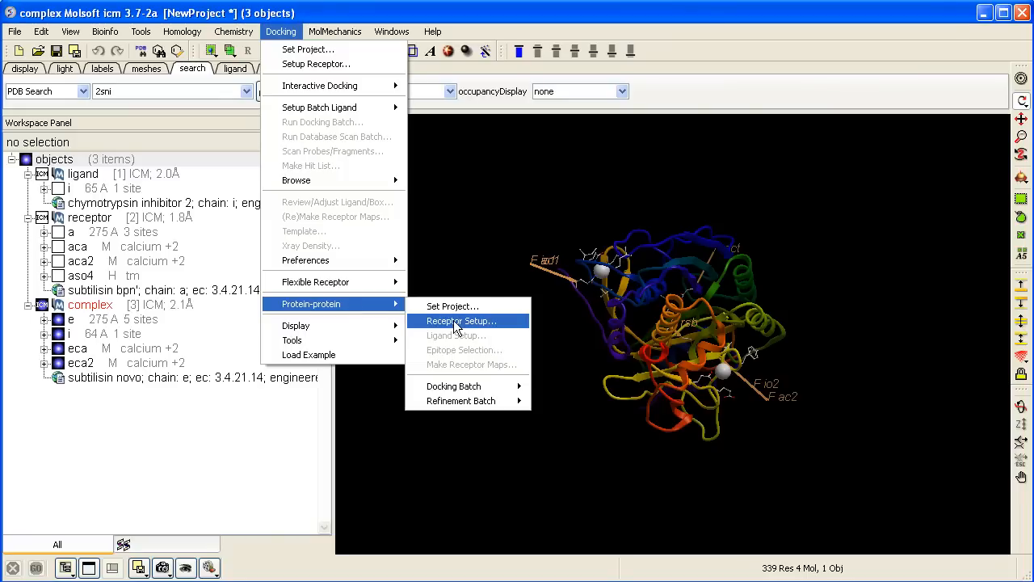
left_click(461, 320)
type("ppdock")
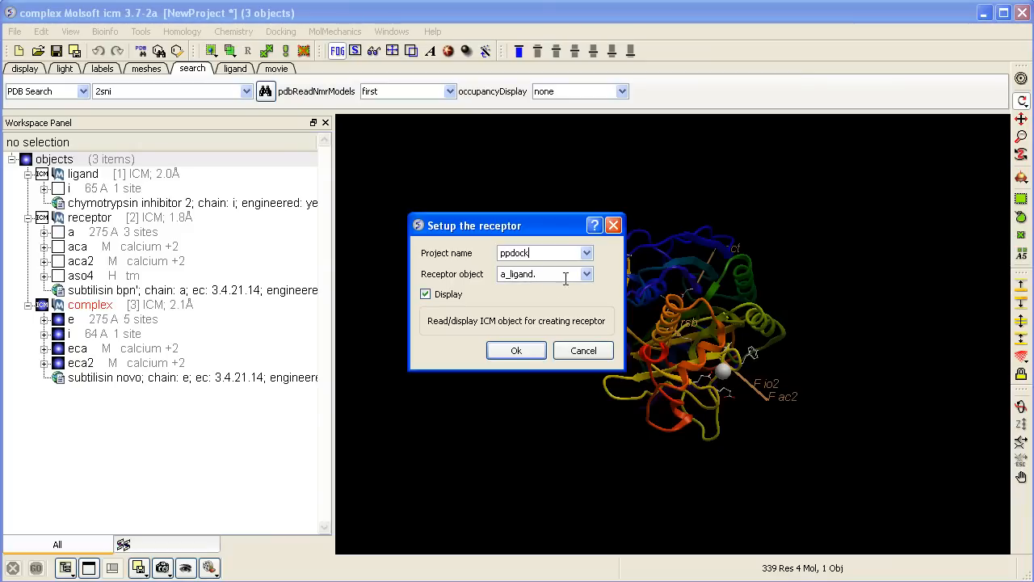
left_click(586, 273)
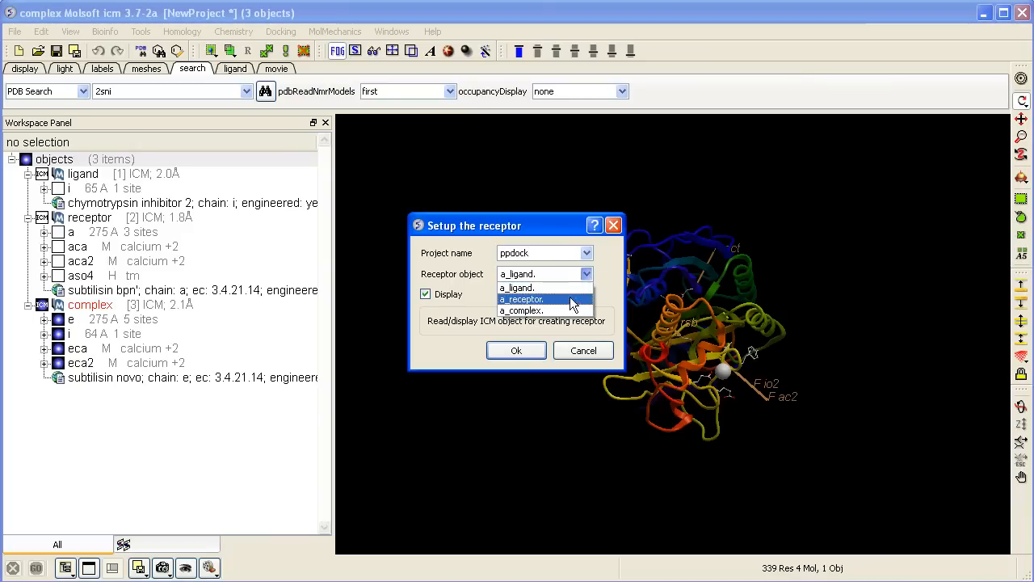
left_click(521, 298)
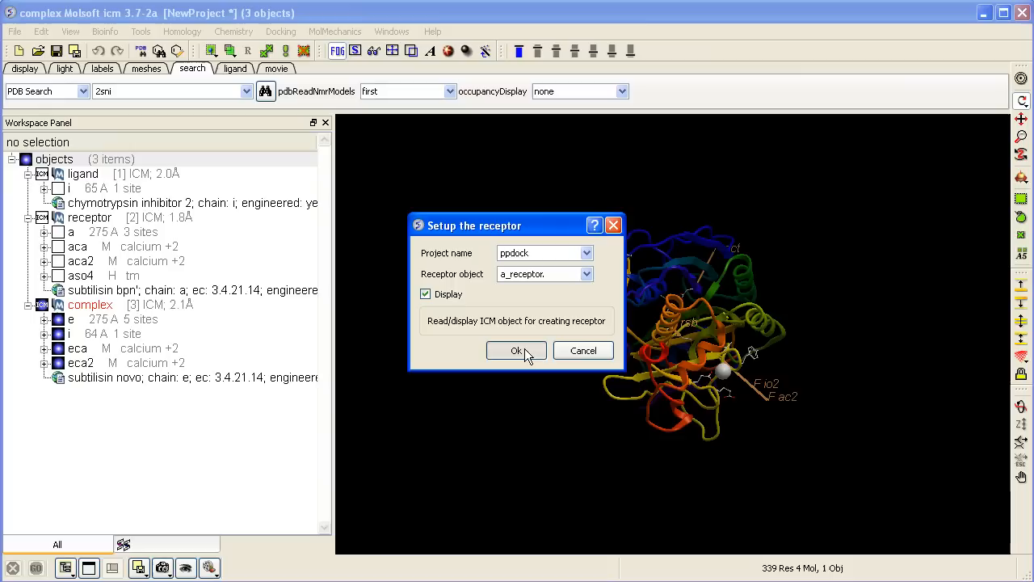
left_click(517, 350)
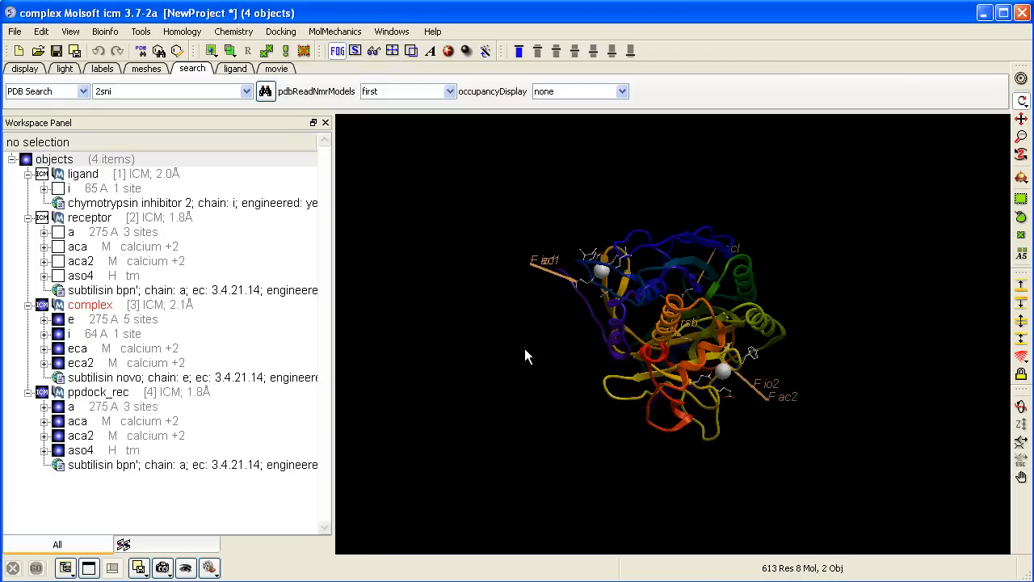
Step: Run Ligand Setup for ppdock, using the complex as the evaluation reference
left_click(281, 31)
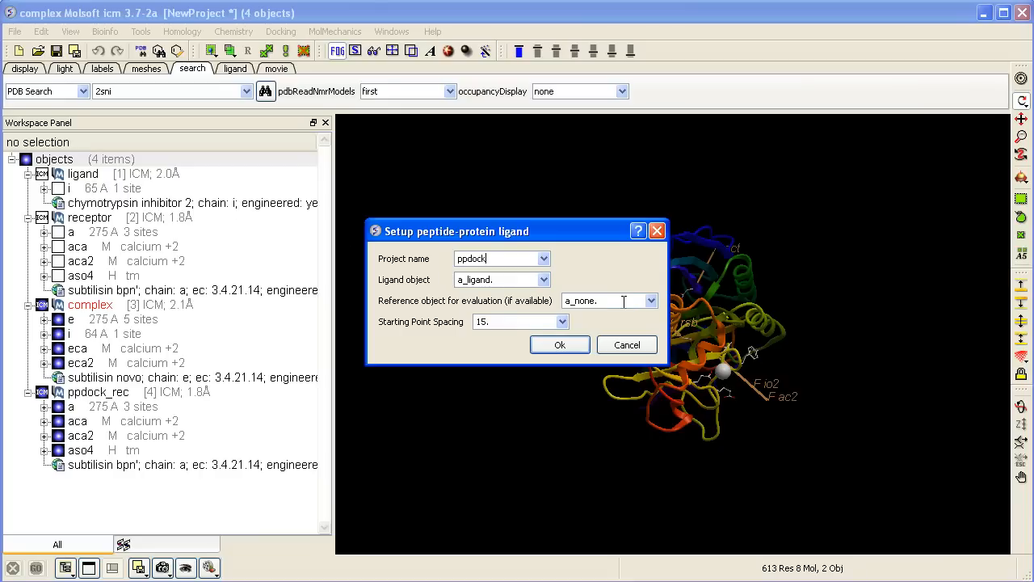
left_click(650, 301)
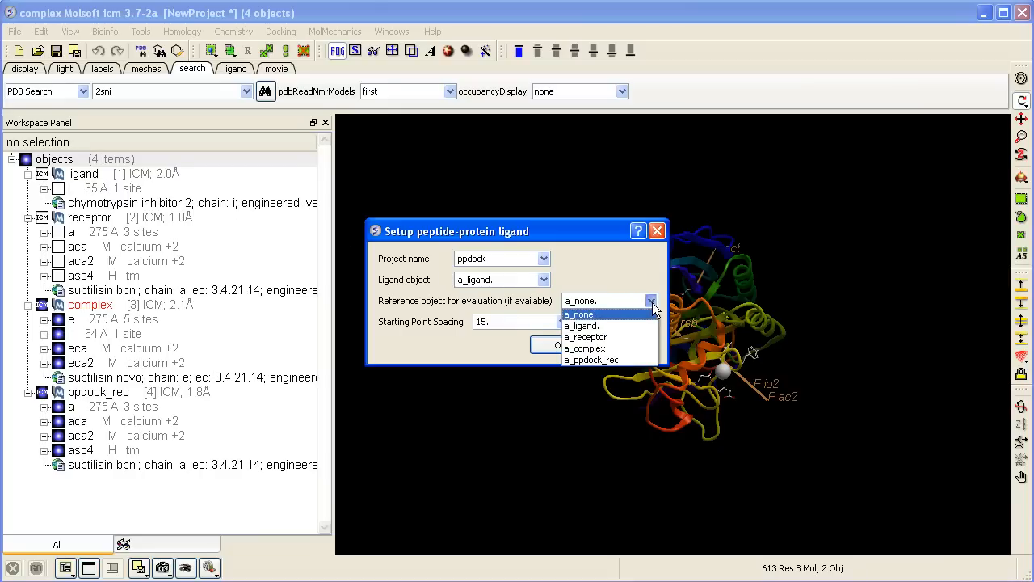
mouse_move(586, 337)
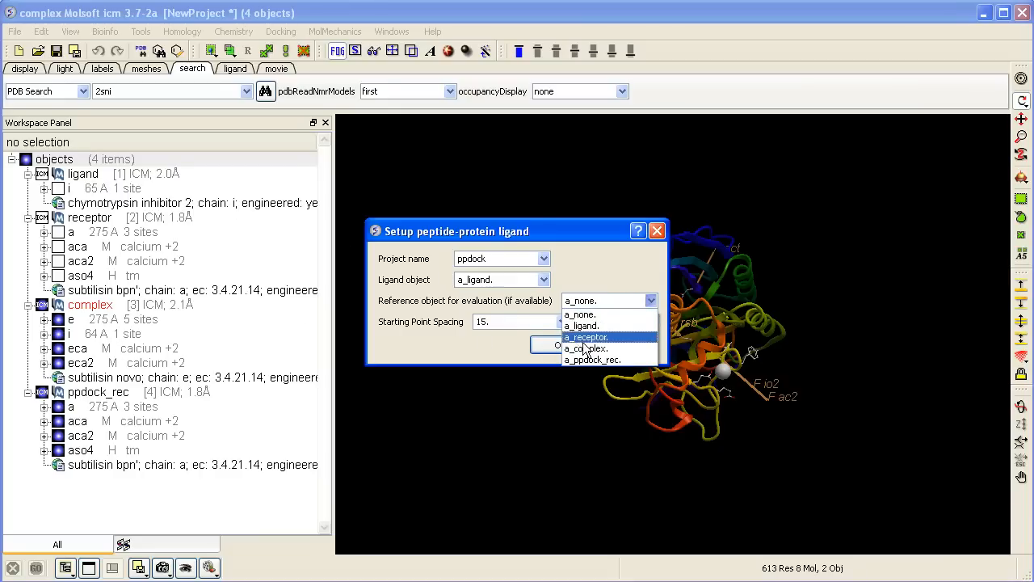
left_click(588, 348)
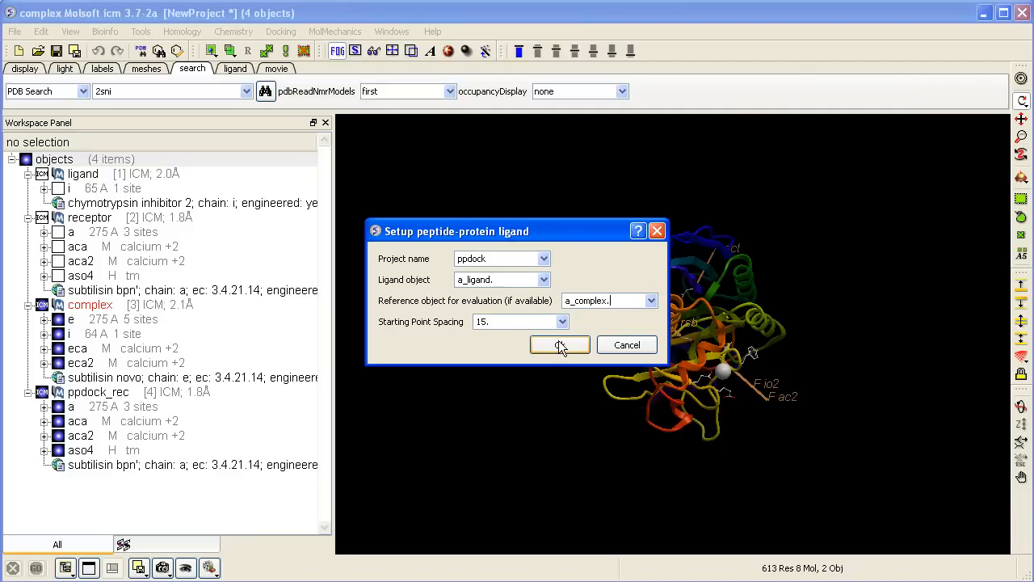
left_click(559, 344)
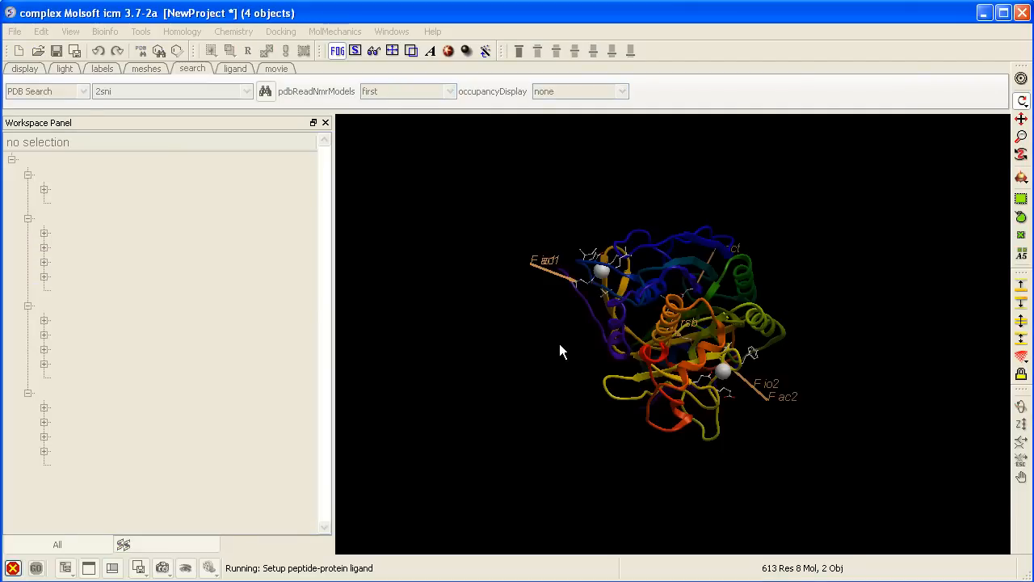
left_click(281, 30)
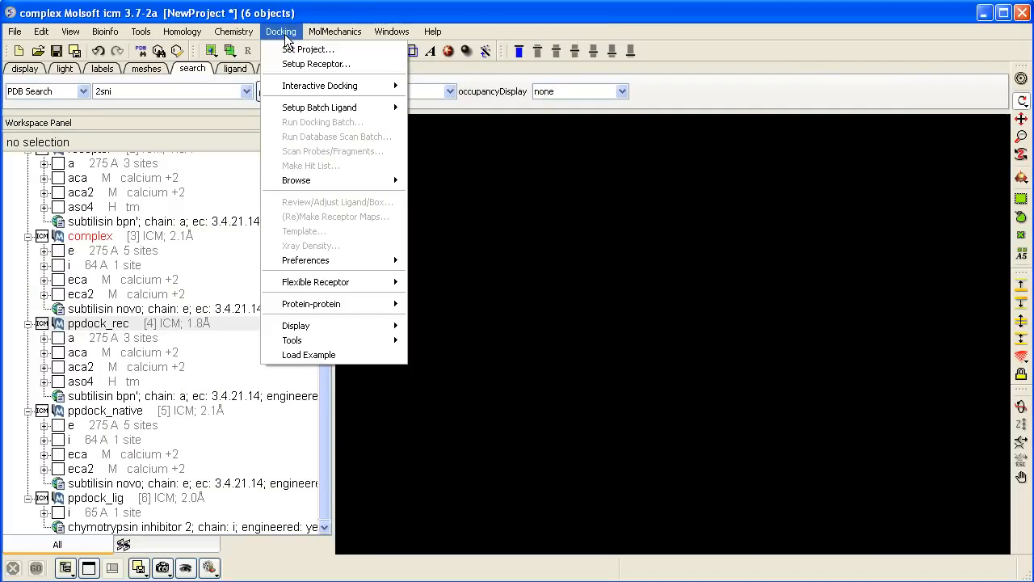
mouse_move(311, 303)
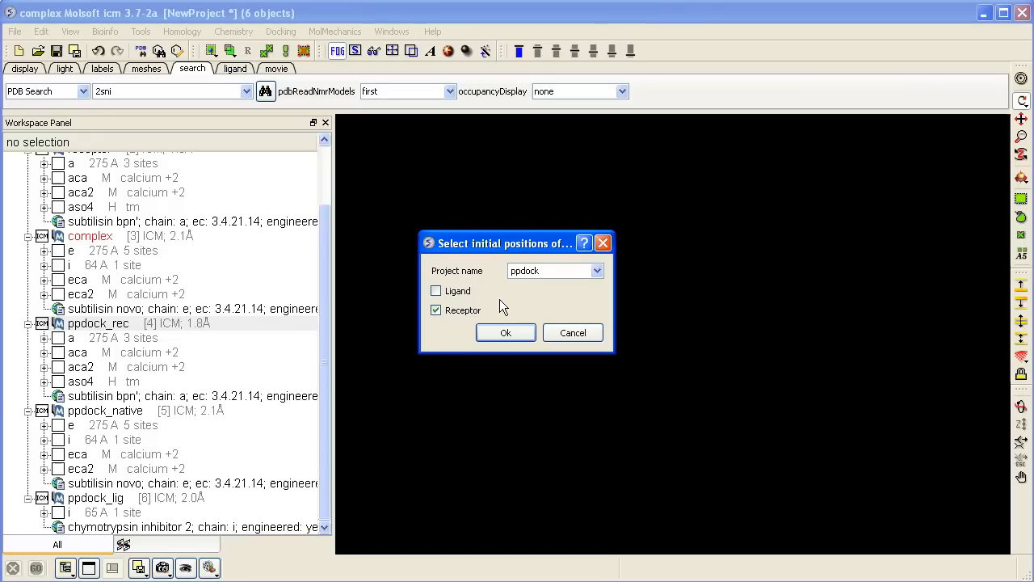
Step: Select initial positions for project ppdock with both Ligand and Receptor ticked
left_click(555, 271)
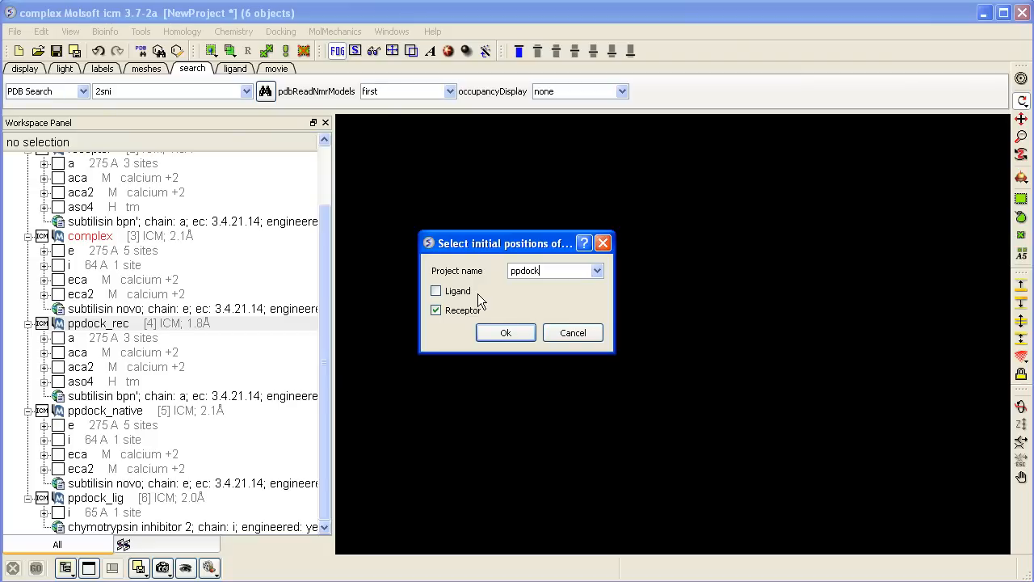
left_click(435, 291)
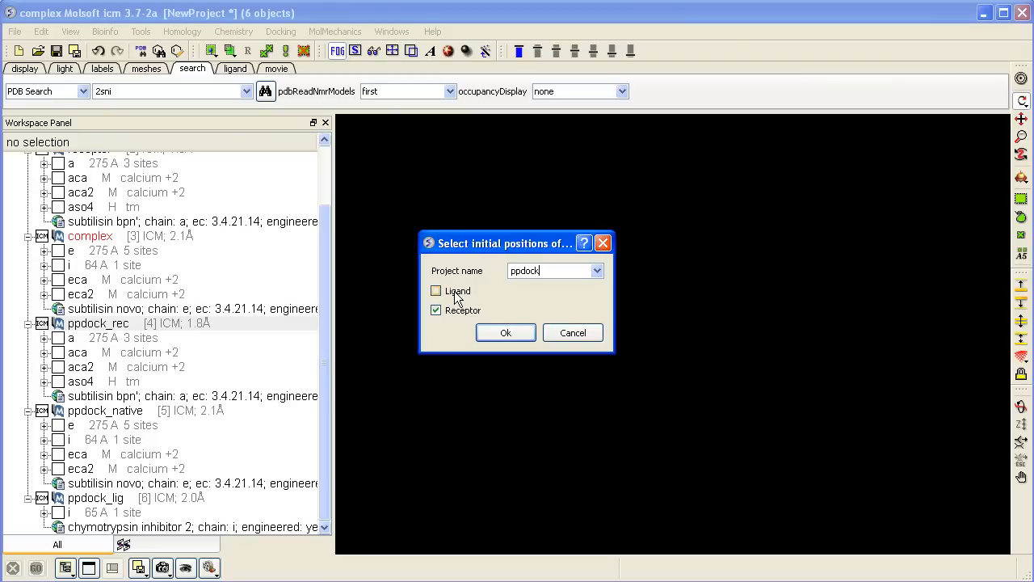
left_click(435, 290)
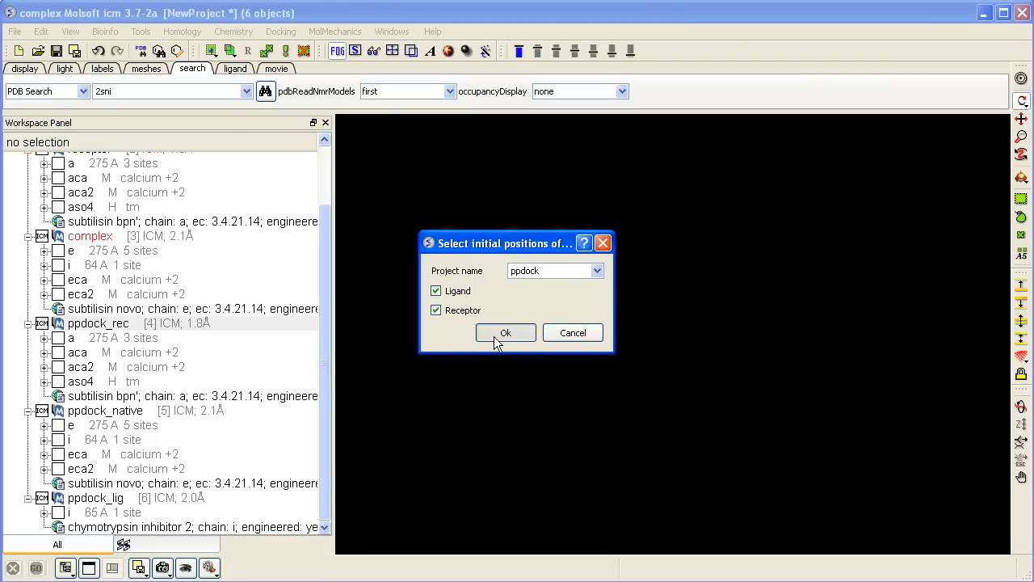
left_click(505, 332)
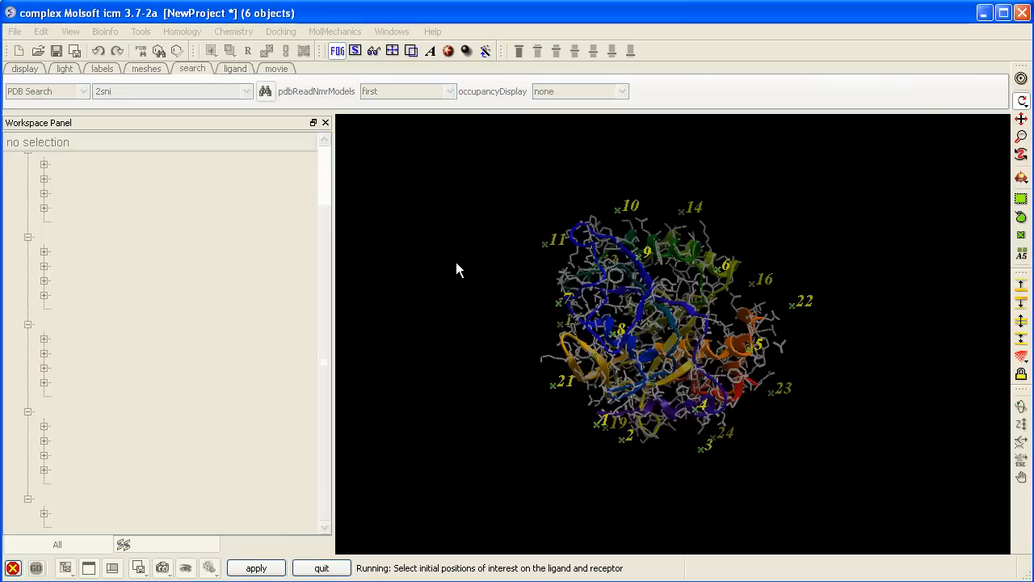
mouse_move(517, 283)
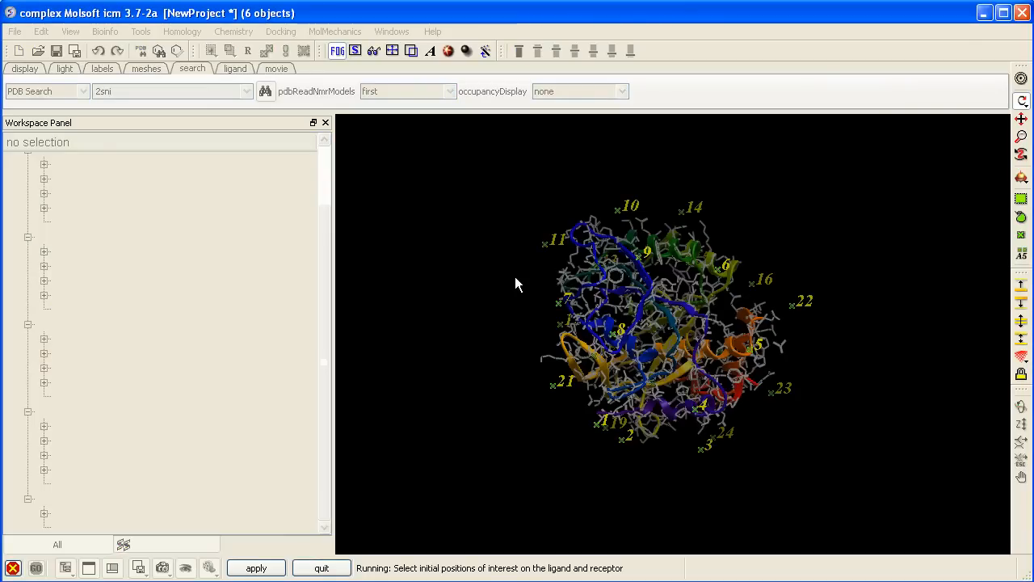
left_click_drag(517, 283, 848, 283)
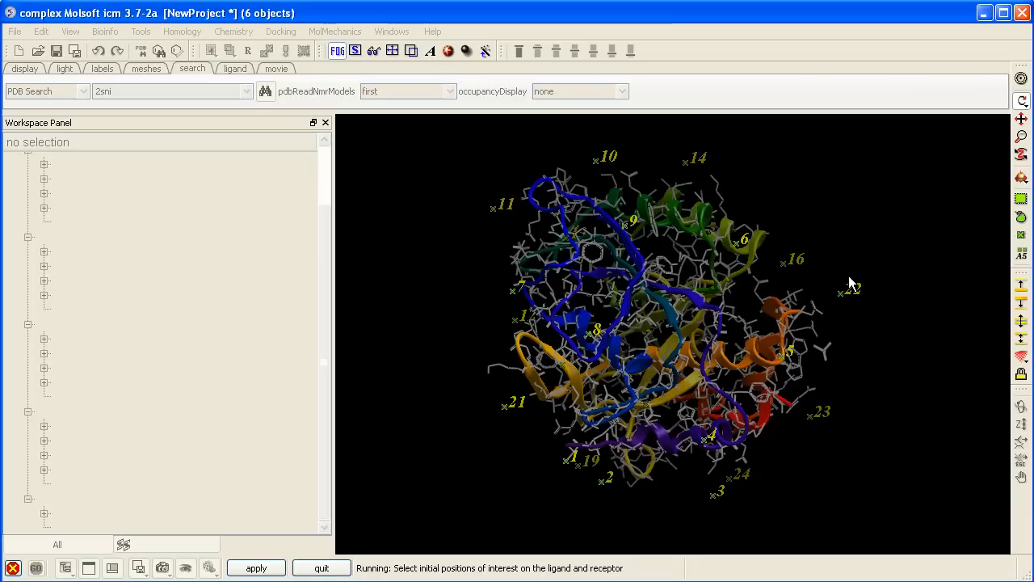
mouse_move(495, 324)
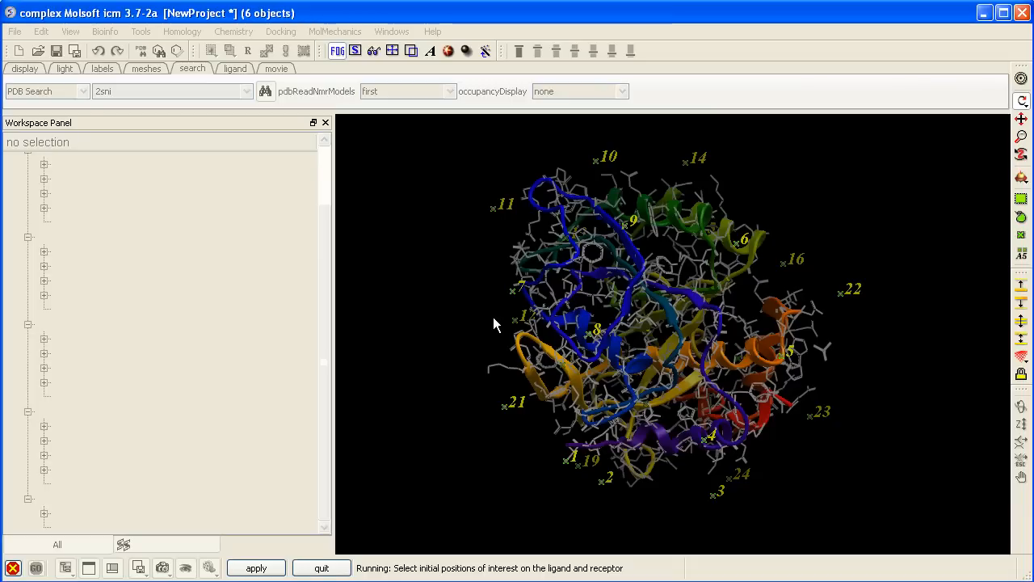
mouse_move(530, 231)
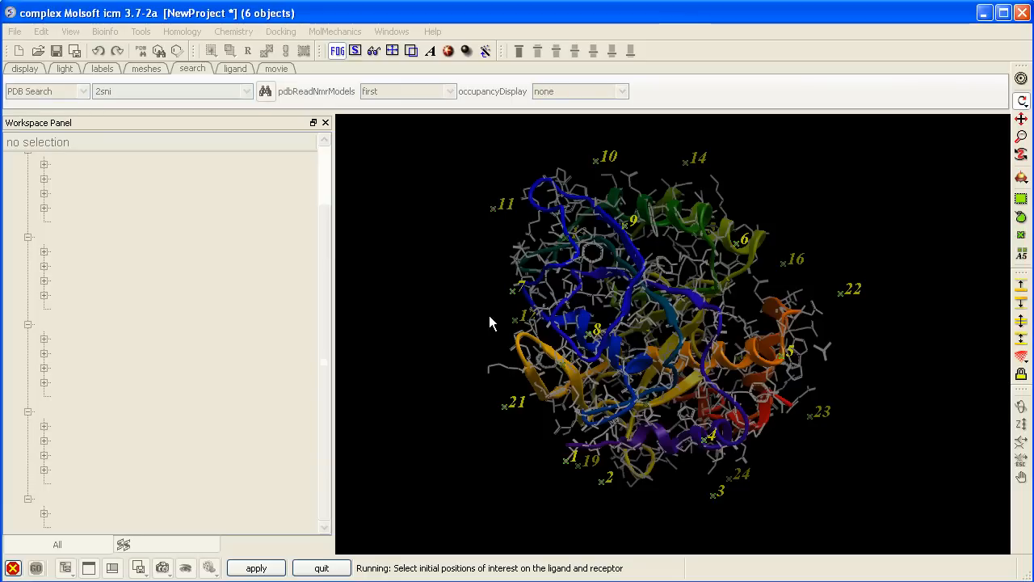
mouse_move(501, 277)
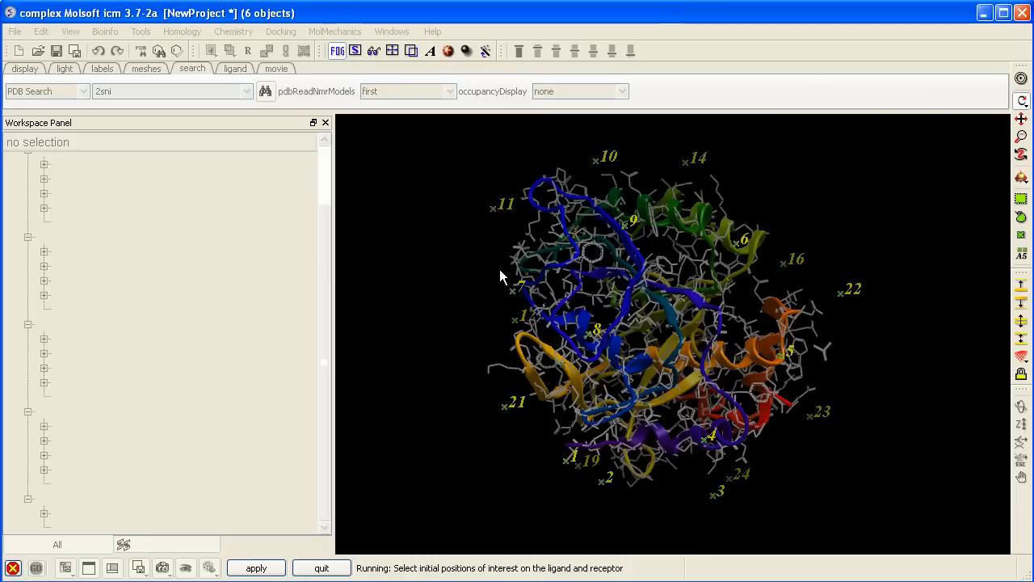
mouse_move(436, 189)
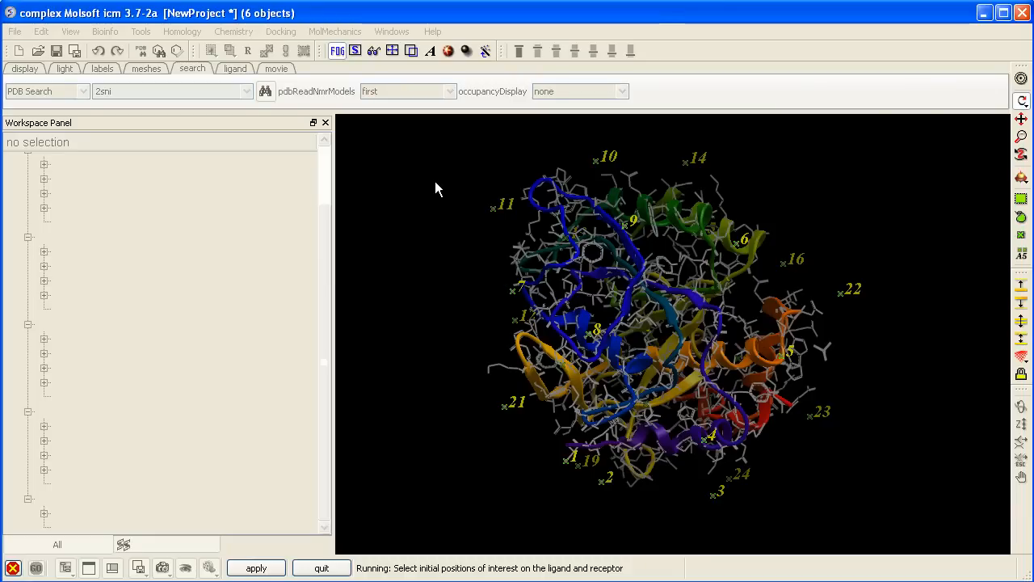
mouse_move(404, 168)
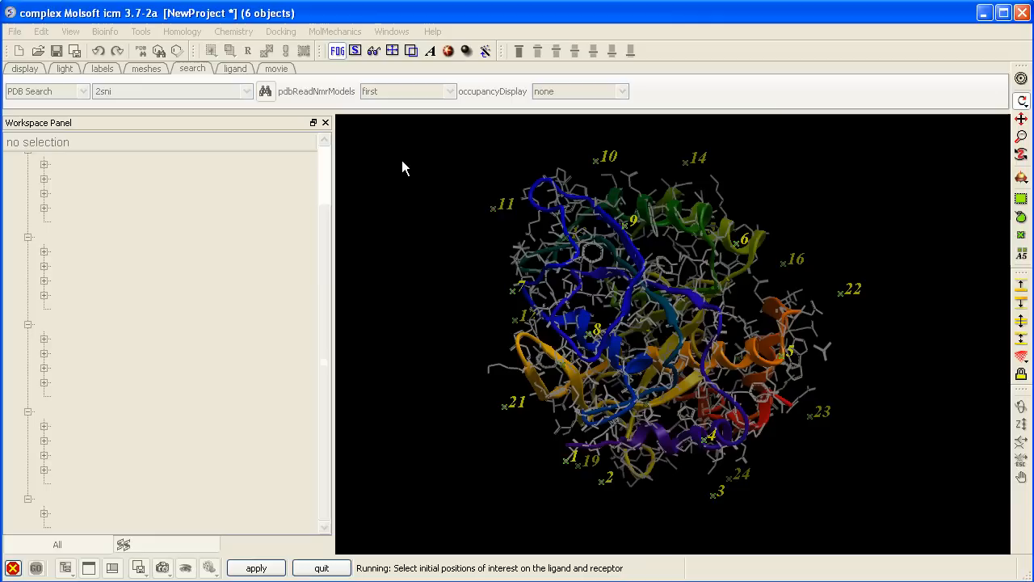
mouse_move(448, 175)
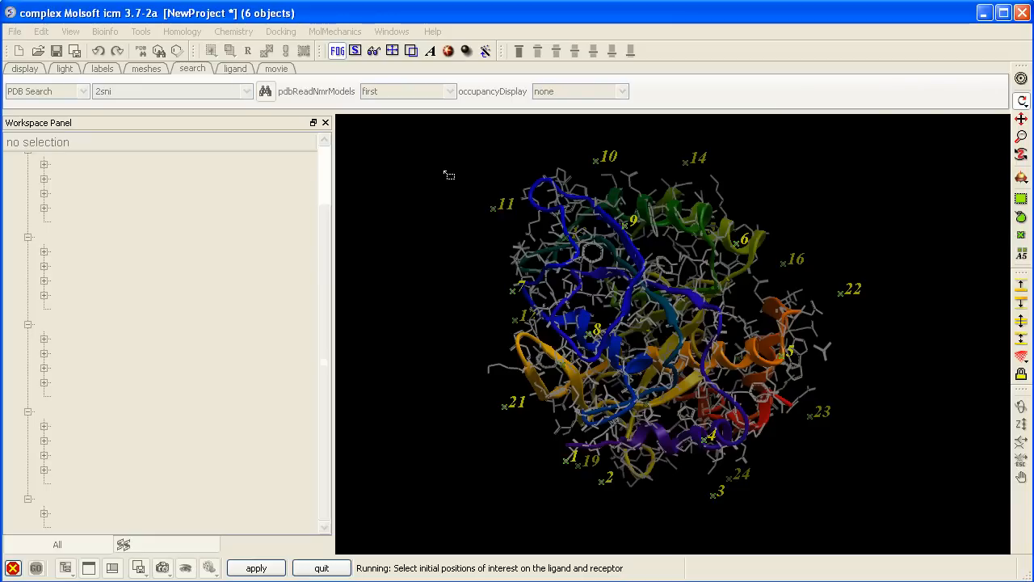
Step: Rubber-band select the receptor's numbered patches and apply them as the epitope
left_click_drag(449, 176, 476, 260)
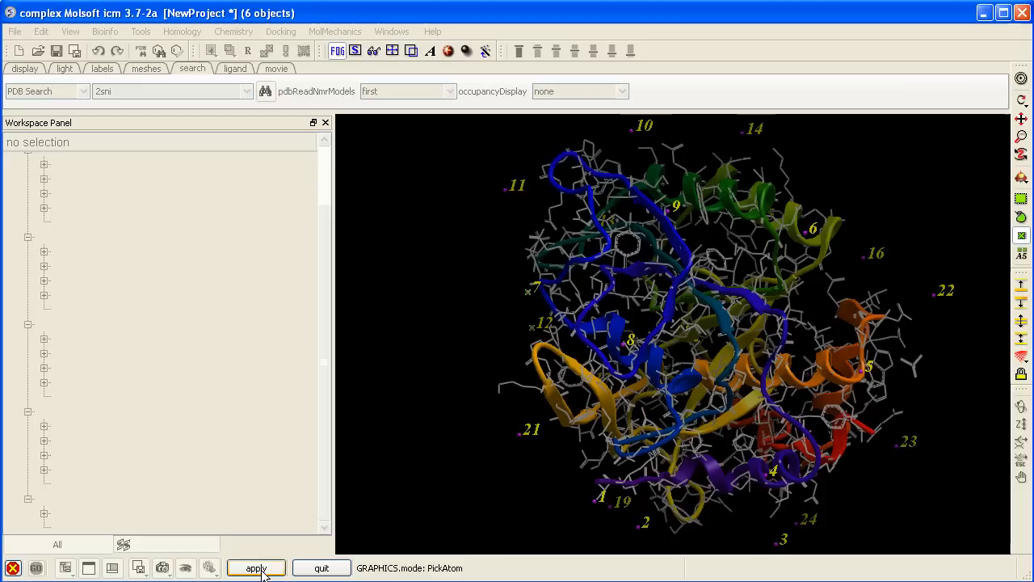
left_click(256, 567)
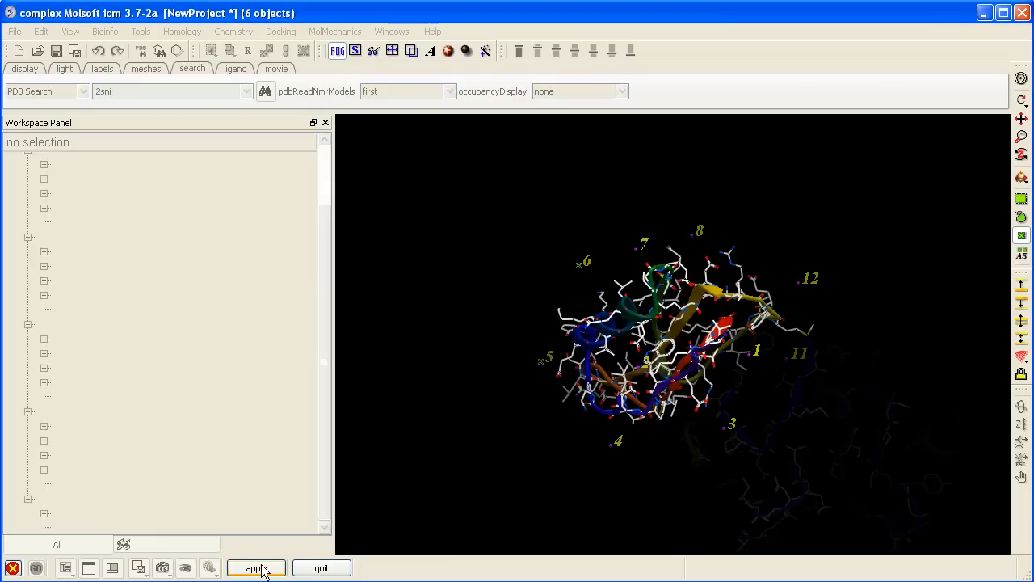
Step: Apply the selected ligand patches as the ligand epitope
left_click(256, 568)
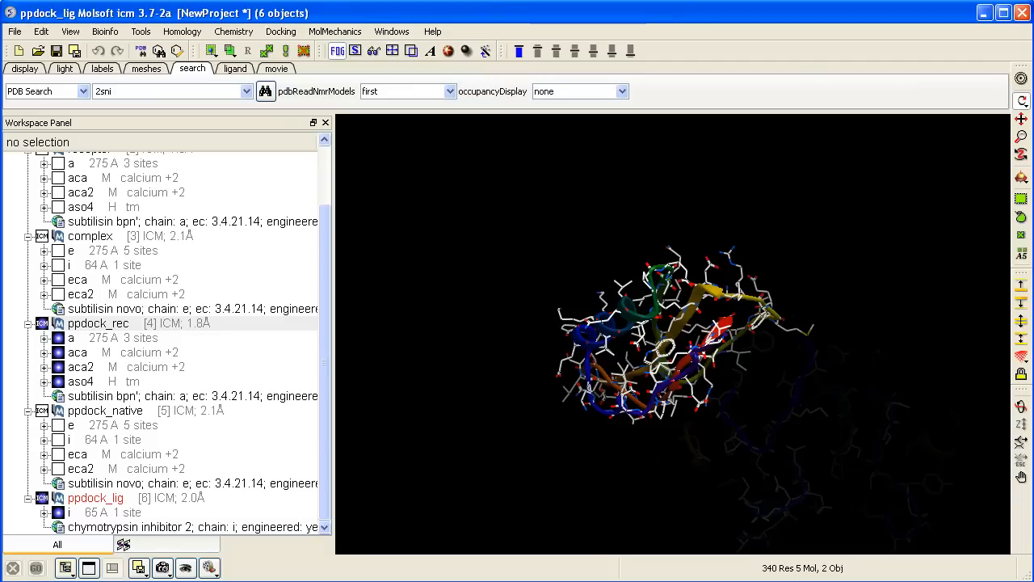
Step: Open the Docking menu to reach Protein-protein Make Receptor Maps
left_click(280, 31)
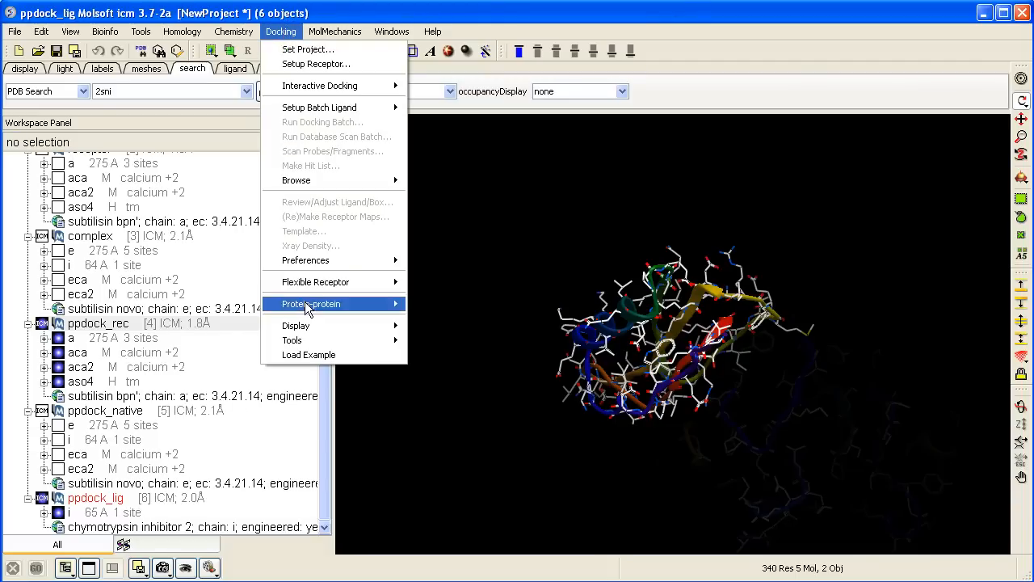
mouse_move(315, 281)
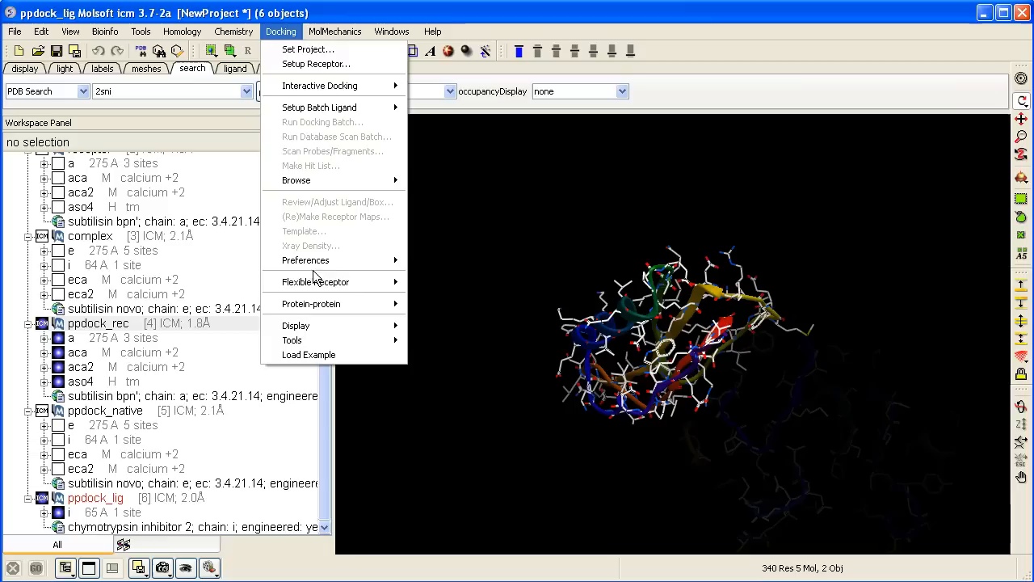
mouse_move(311, 303)
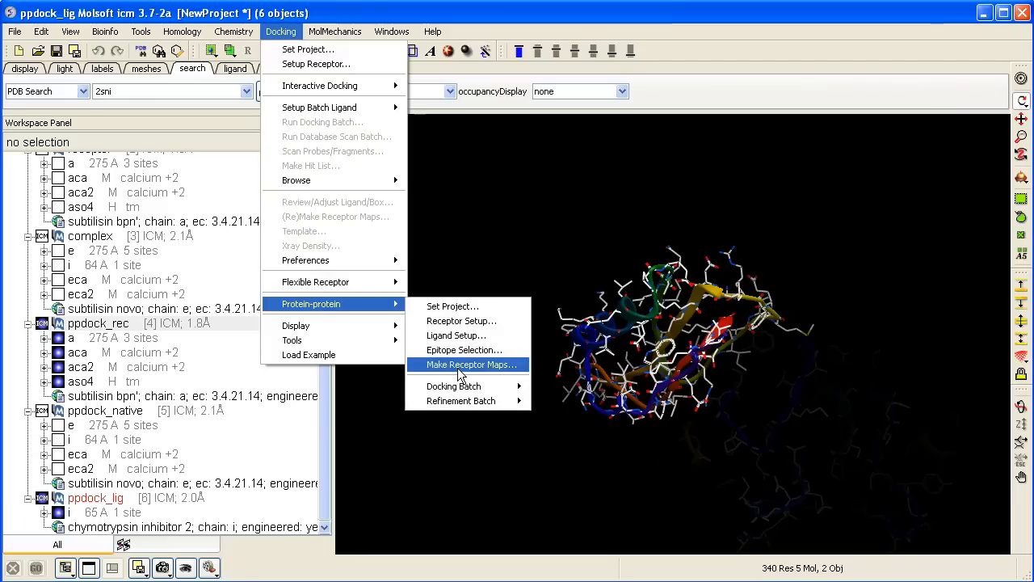